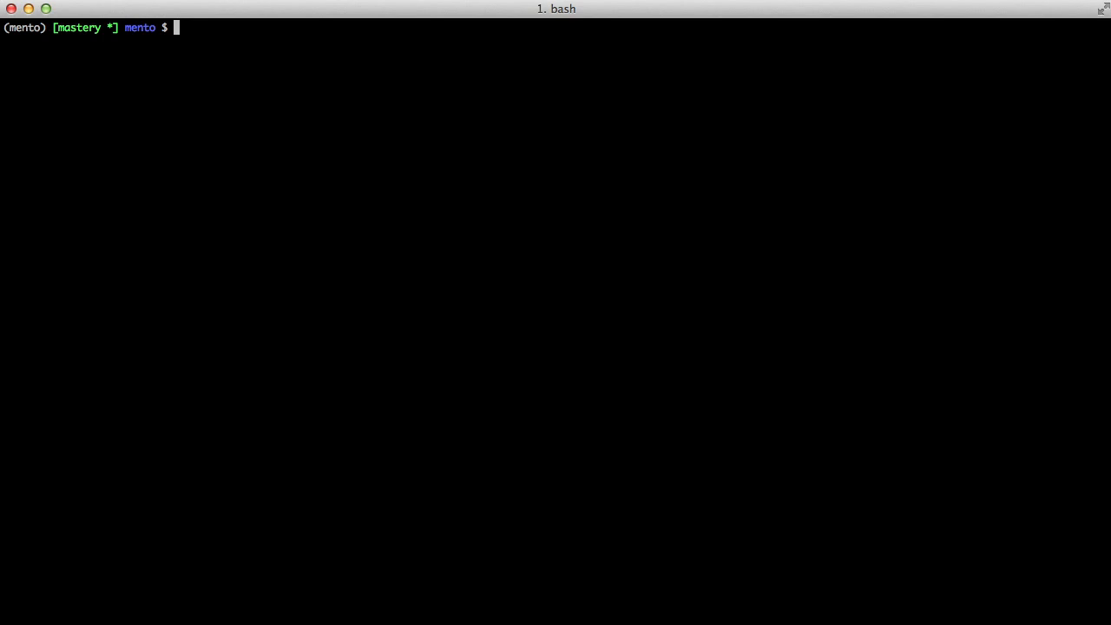
Install python-social-auth into the mento virtual environment with pip
type("pip i")
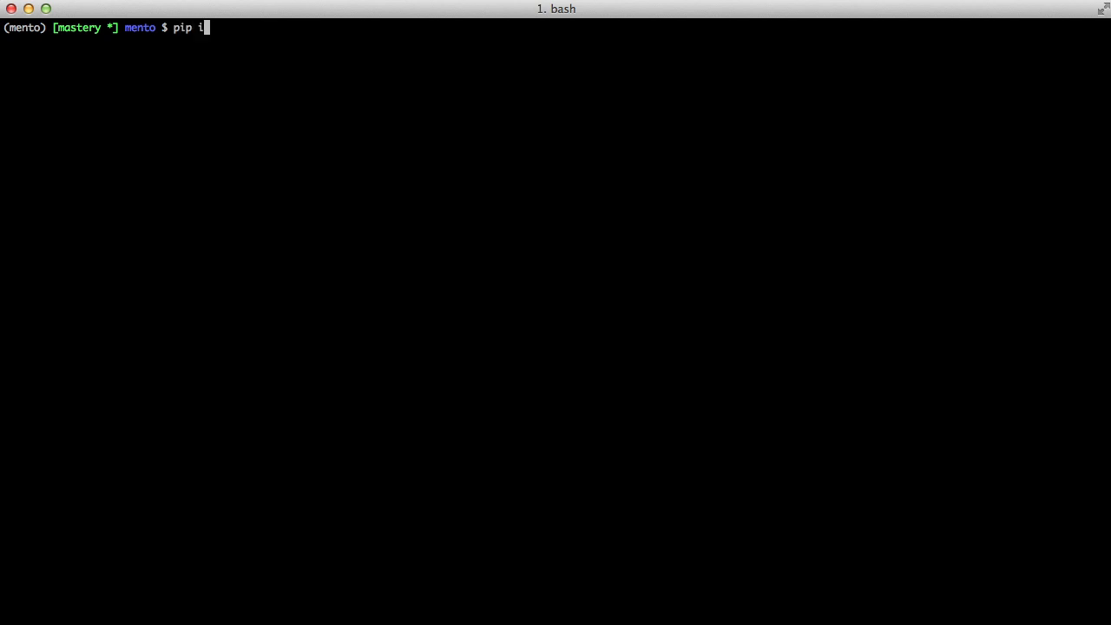
type("nstall python-socia")
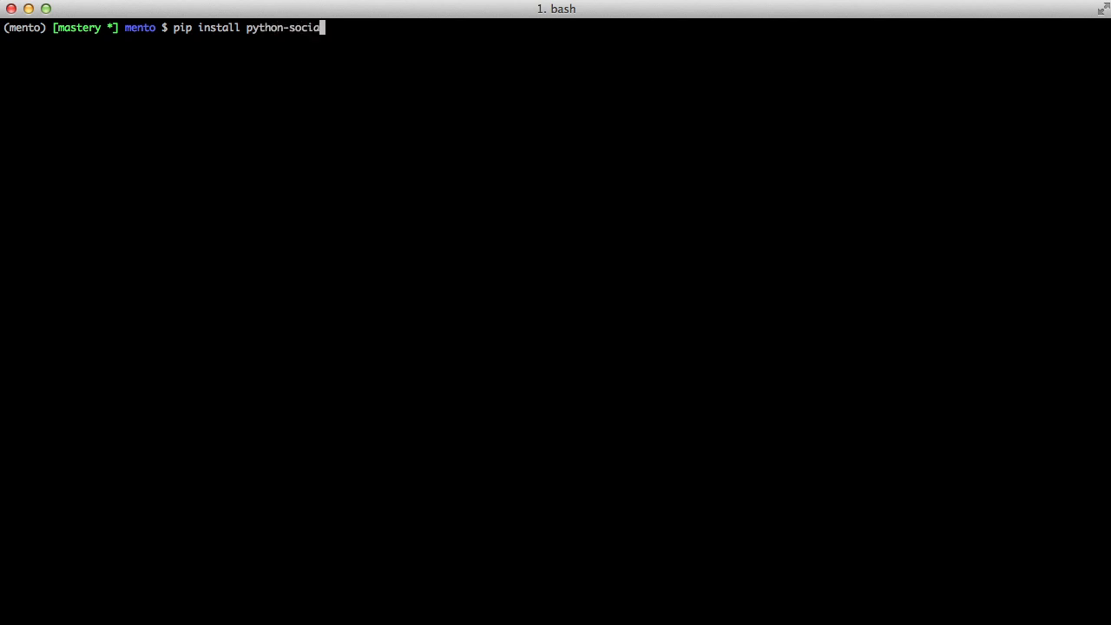
key("Return")
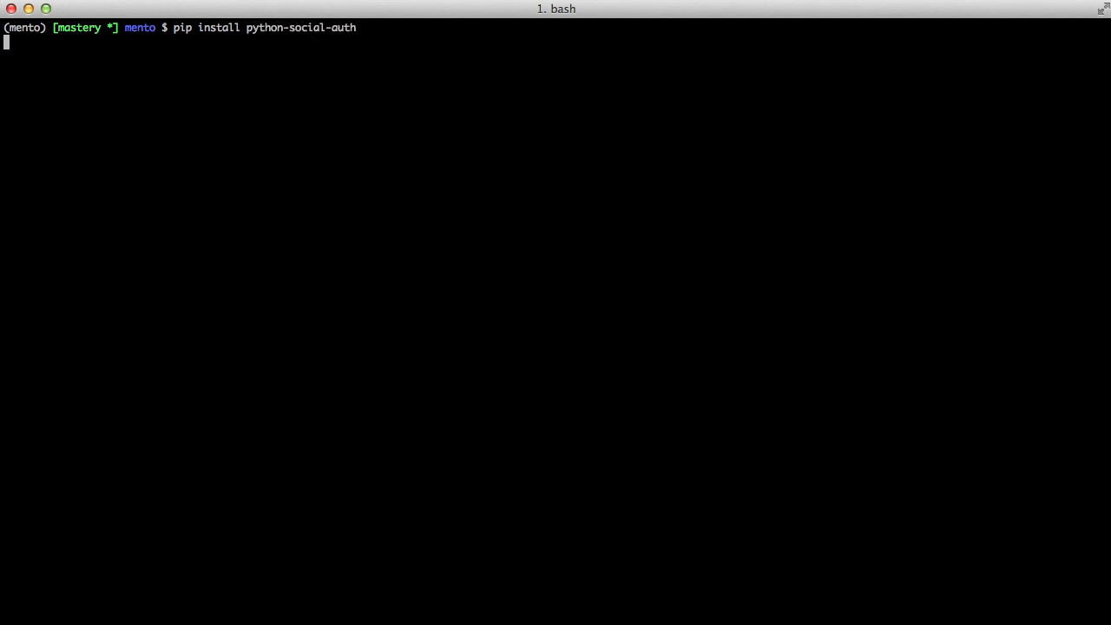
key("Return")
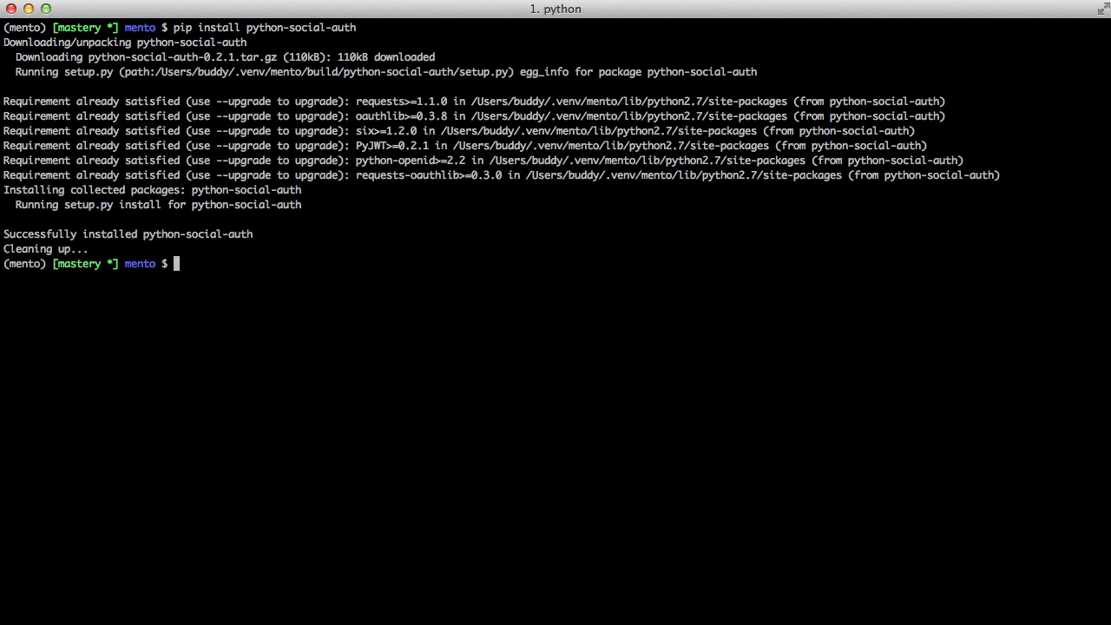
In mento/settings.py import global_settings, add 'social.apps.django_app.default' and AUTHENTICATION_BACKENDS with Strava OAuth and ModelBackend
type("vim mento/settings.py")
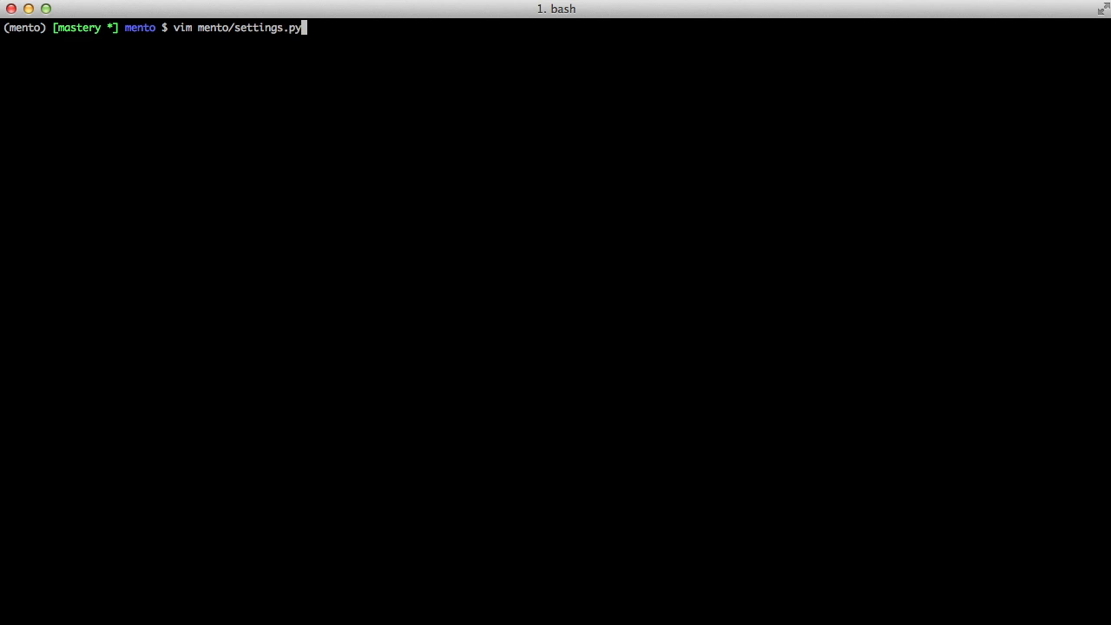
key("Return")
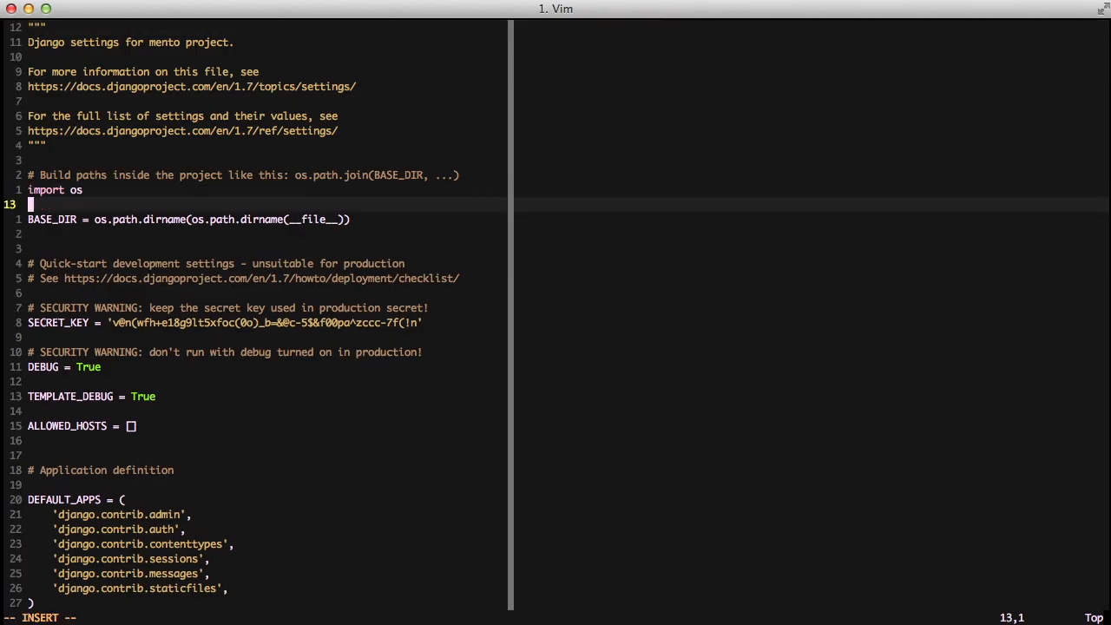
type("from django.conf import global_settings")
type("'social.apps.django")
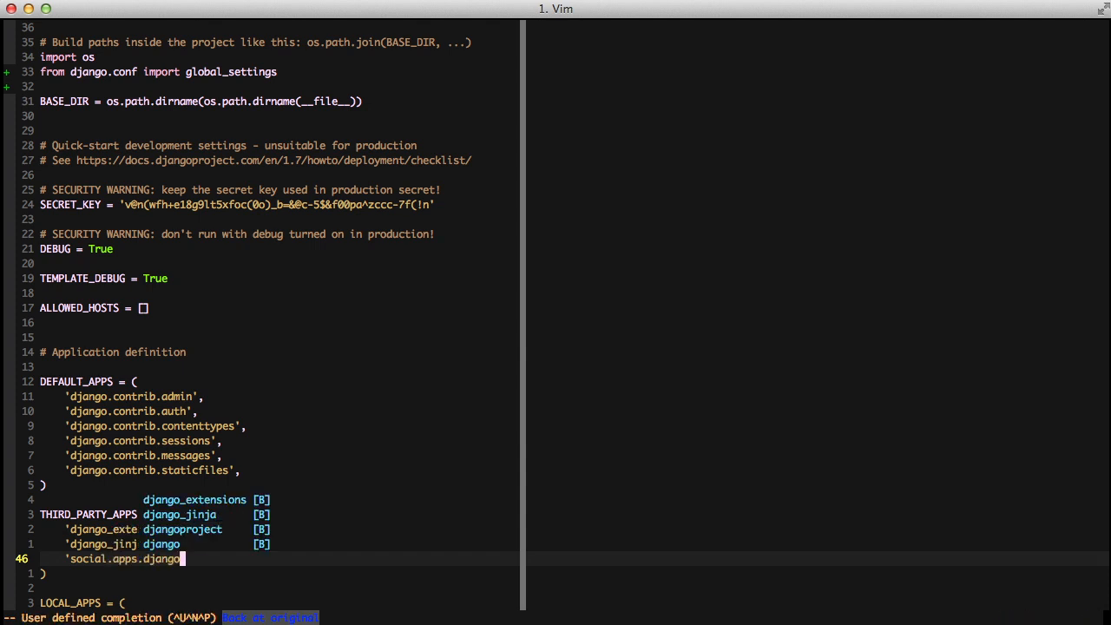
type("_app.de")
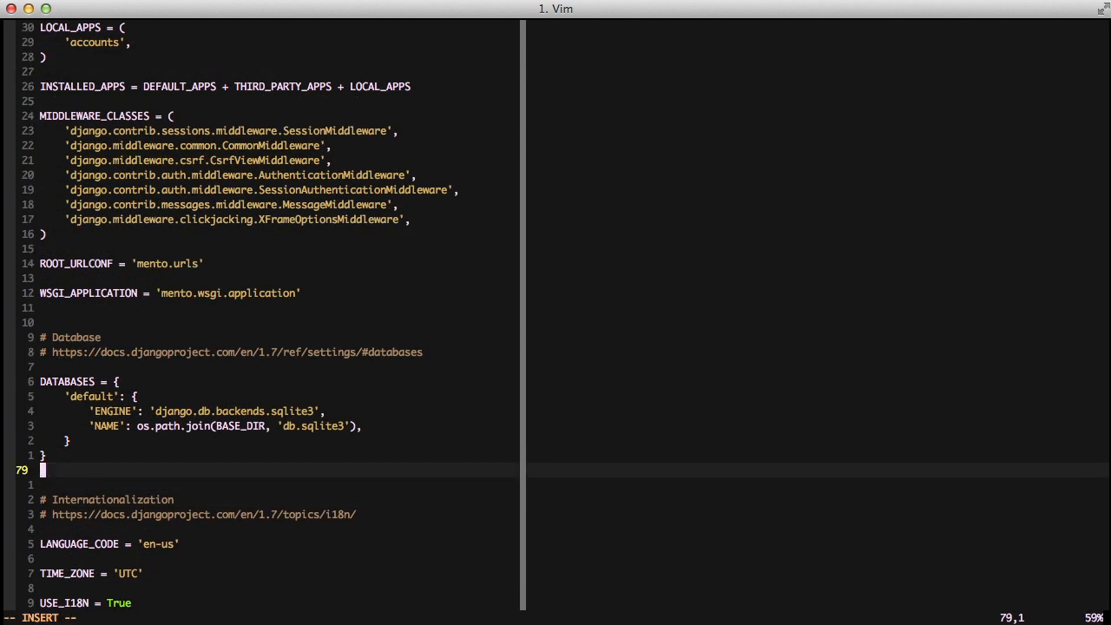
type("AUTHENTICATION_BACKENDS = (")
type("'social.backends.strava.StravaOAuth',")
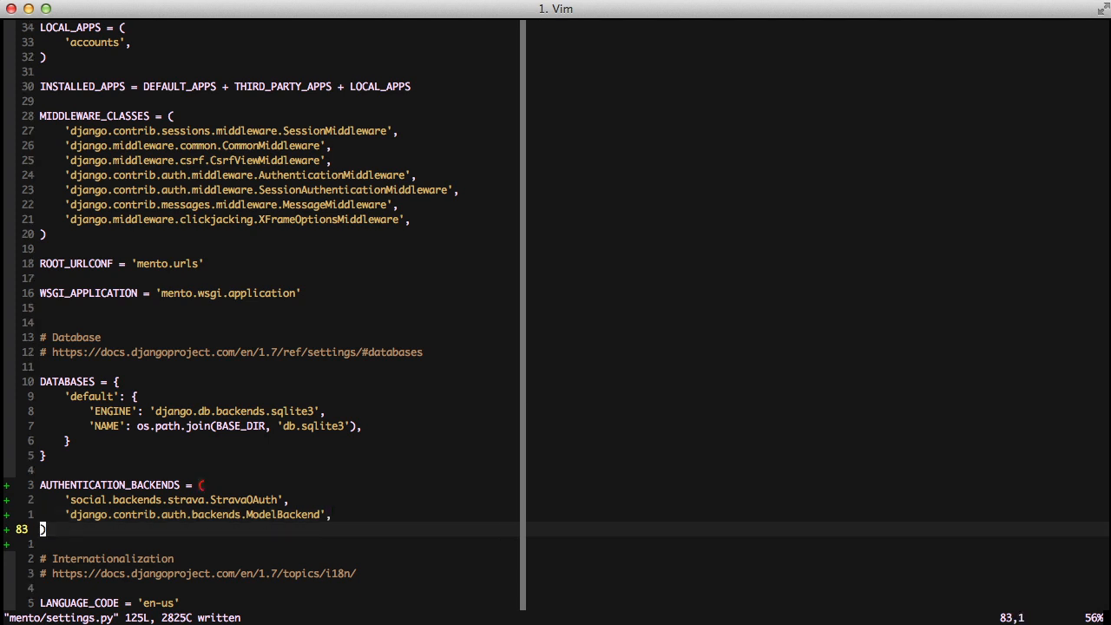
Set TEMPLATE_CONTEXT_PROCESSORS to global_settings' defaults plus request, social backends and login_redirect processors
type("TEMPLATE_CO")
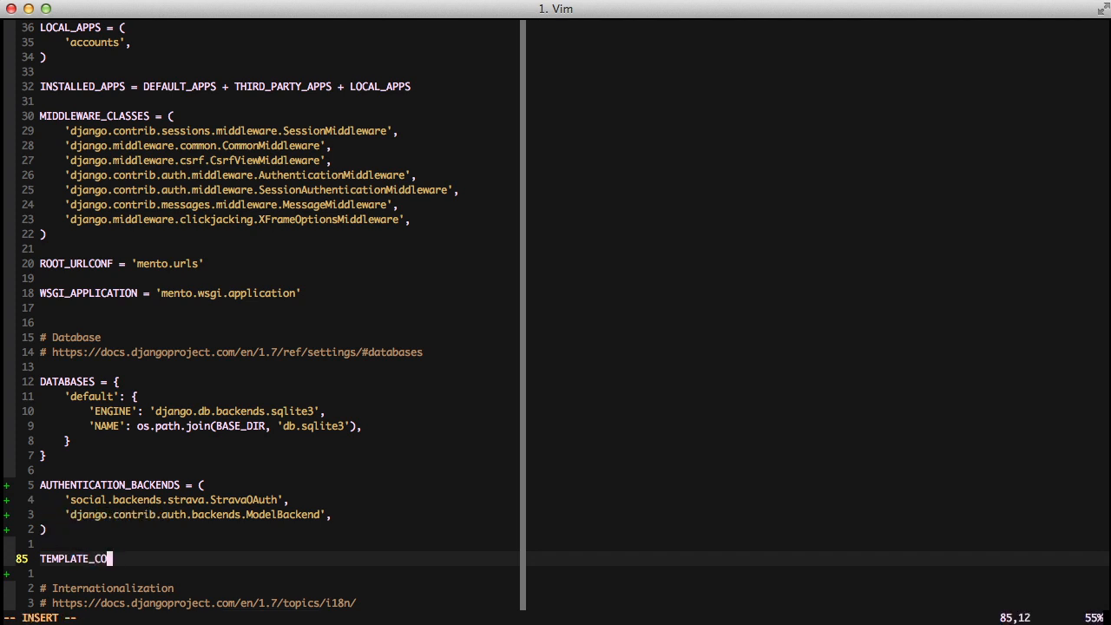
type("NTEXT_PROCESSORS =")
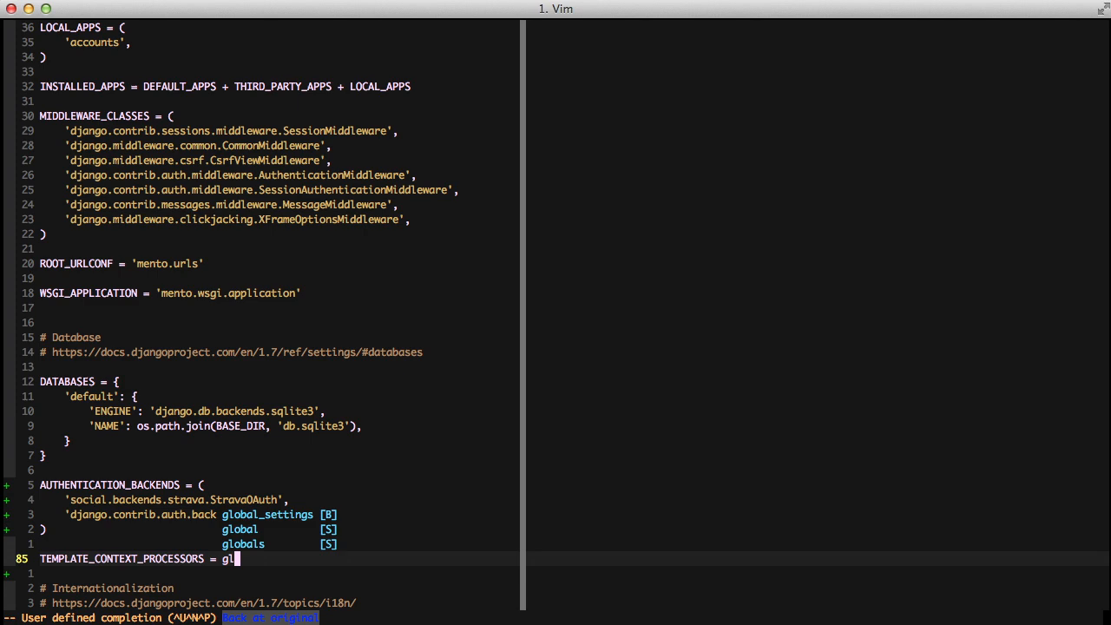
type("global_settings.TEMPLATE_CONTEXT_PROCESSORS + (")
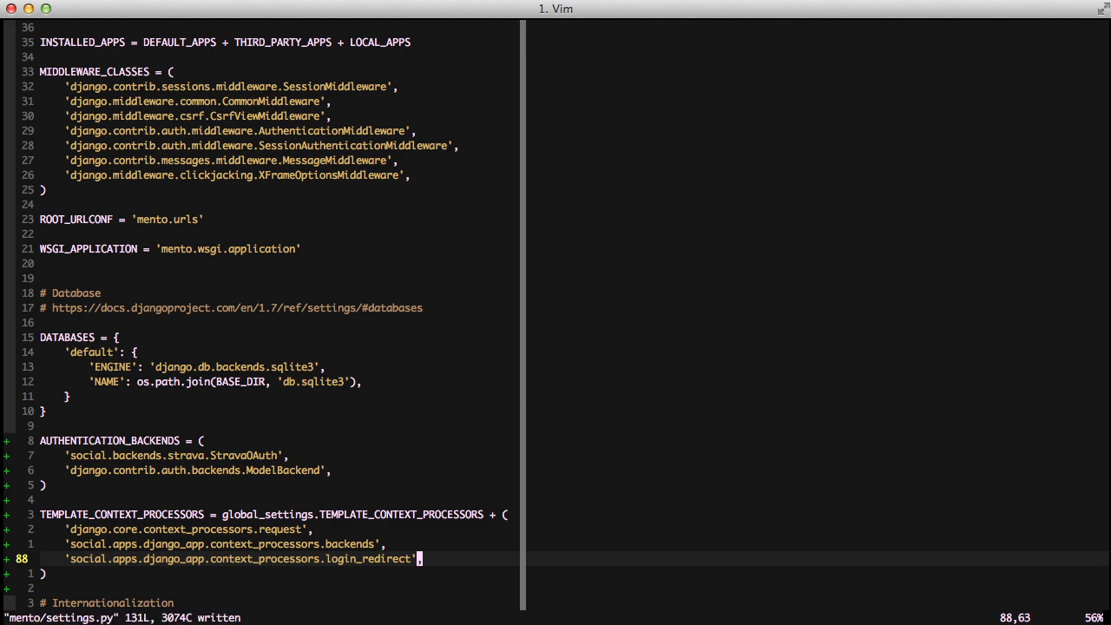
scroll("down", 3)
type("SO")
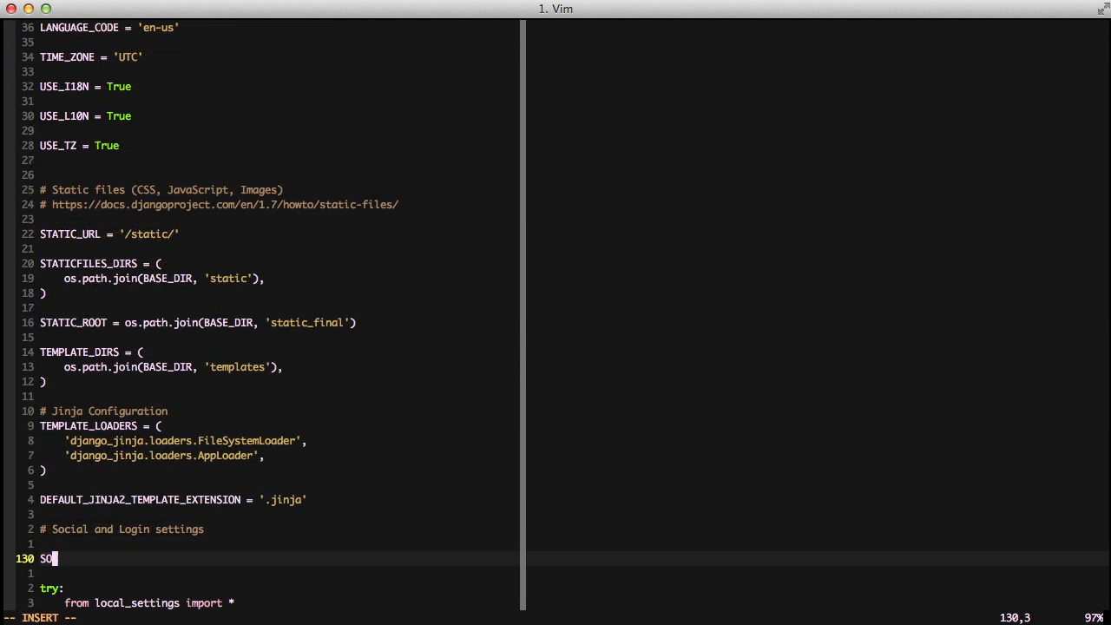
Add empty SOCIAL_AUTH_STRAVA_KEY and SOCIAL_AUTH_STRAVA_SECRET settings, then save and close settings.py
type("CIAL_AUTH")
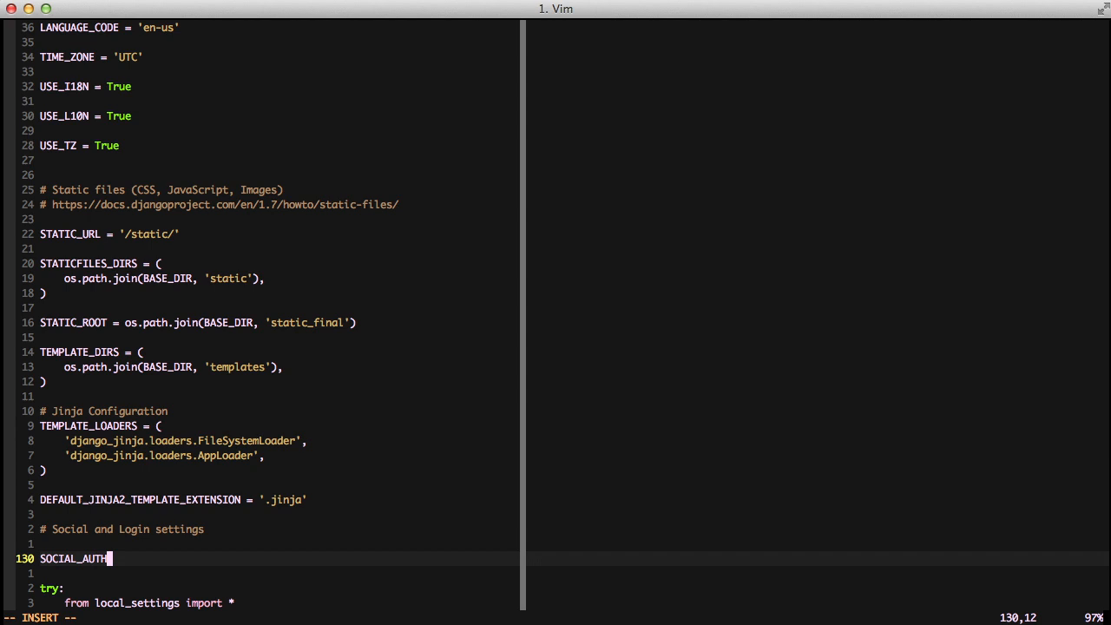
type("_STRAVA_KEY =")
type("SOCIAL_AUTH_STRAVA_SECRET =")
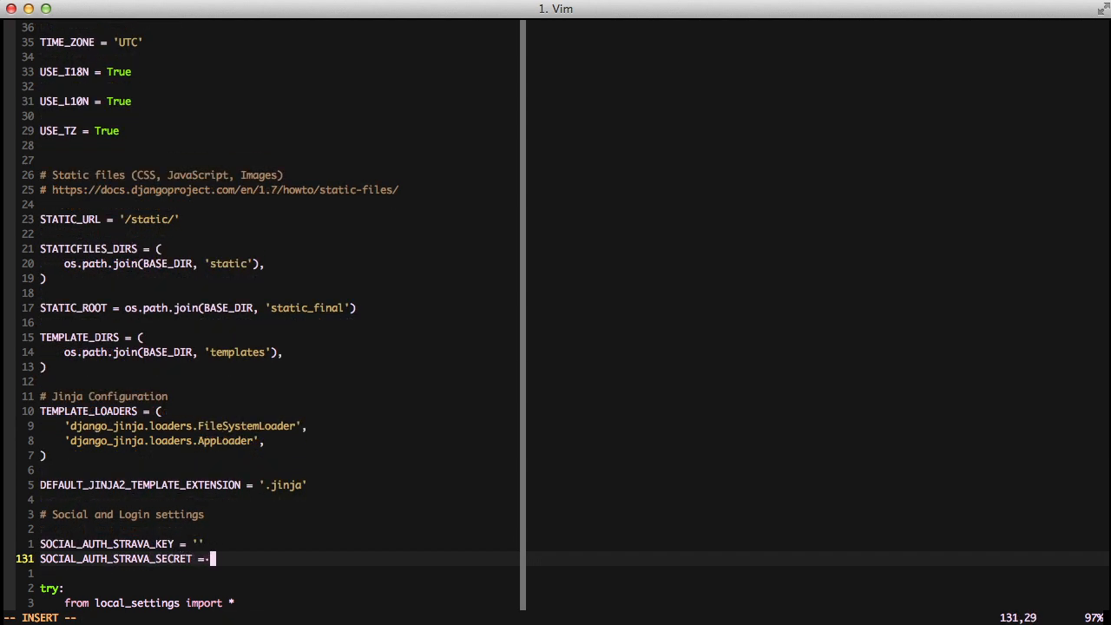
type("''")
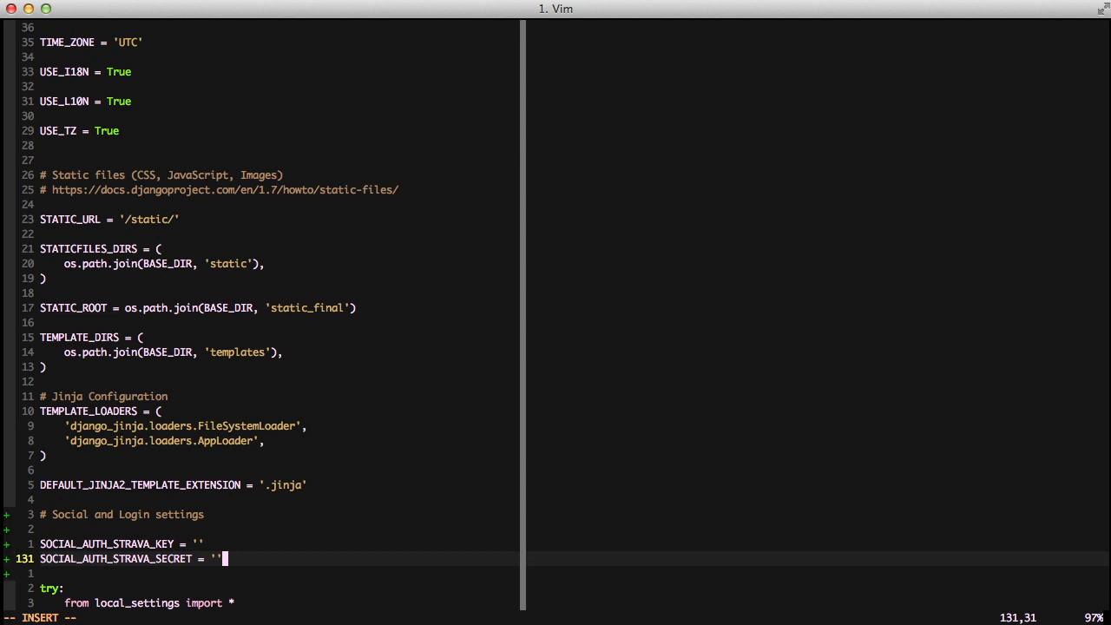
key("Return")
type("./")
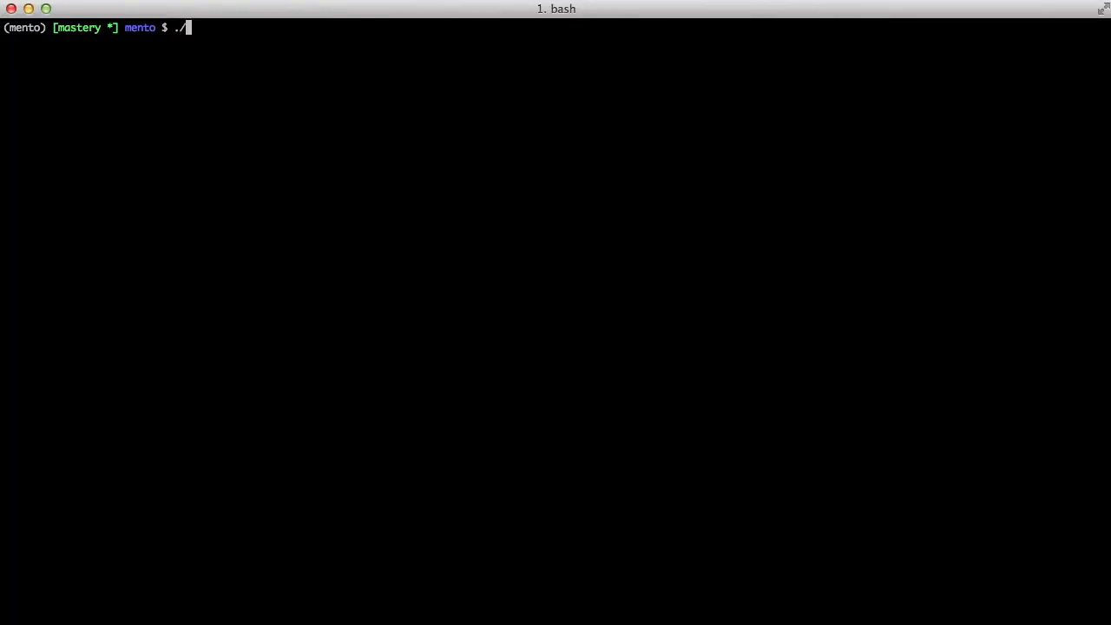
Run ./manage.py migrate for the mento project and clear the screen
type("manage.py migrate")
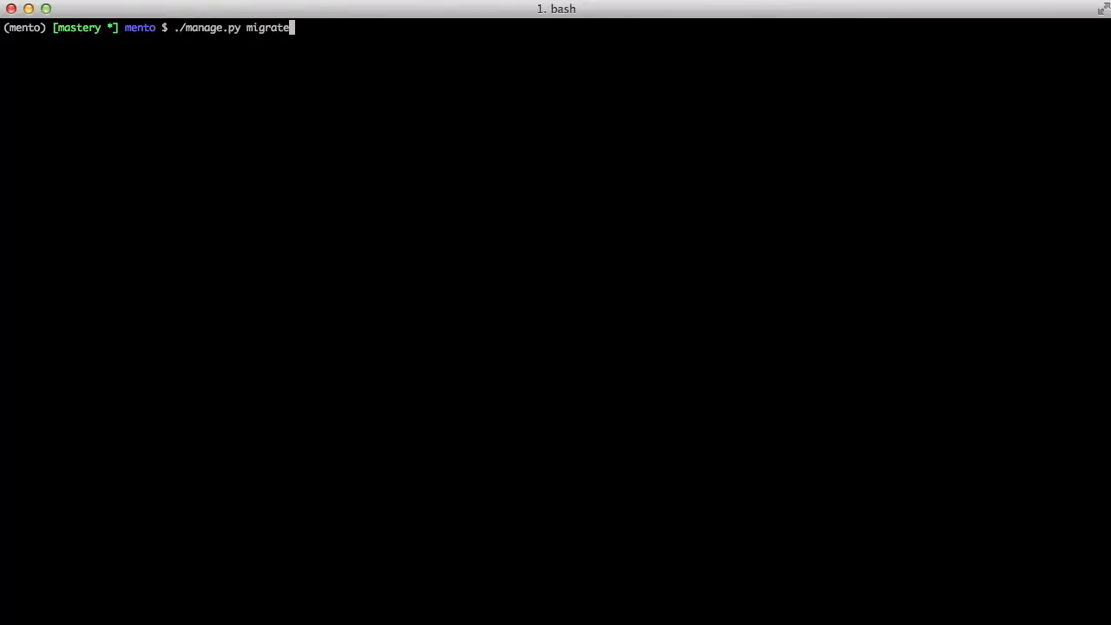
key("Return")
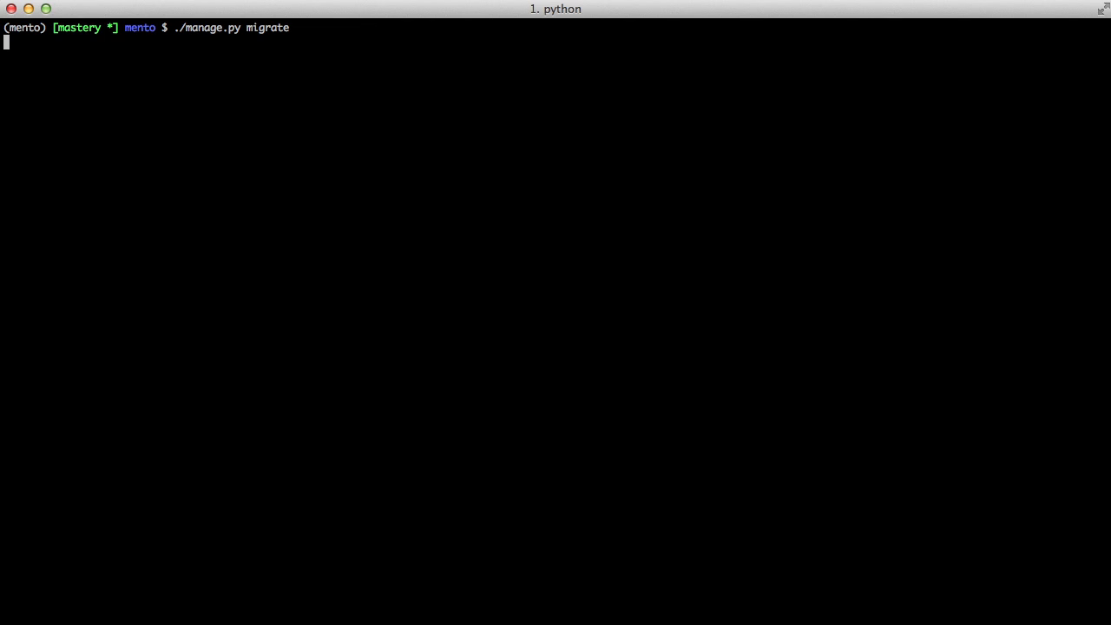
key("Return")
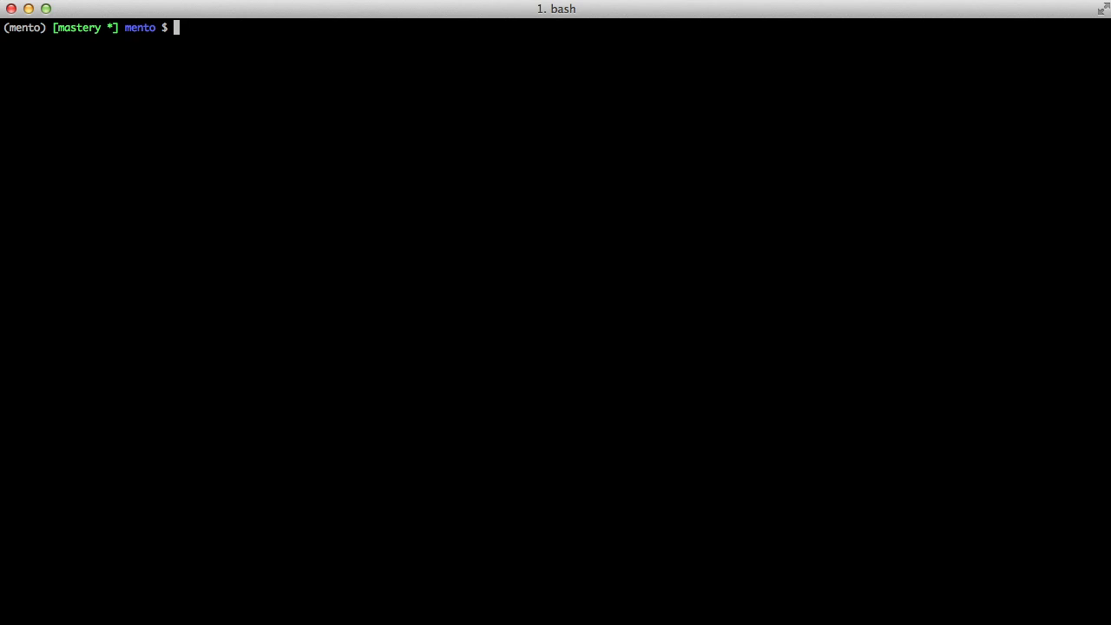
Bring up accounts/urls.py in Vim for editing
type("vim acc")
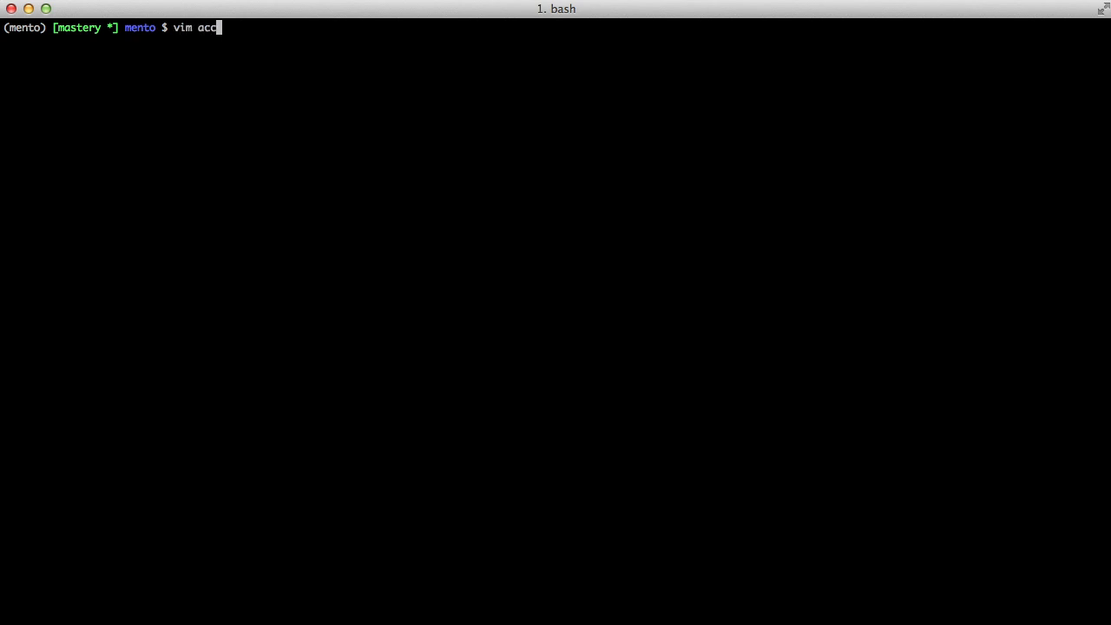
type("ounts/")
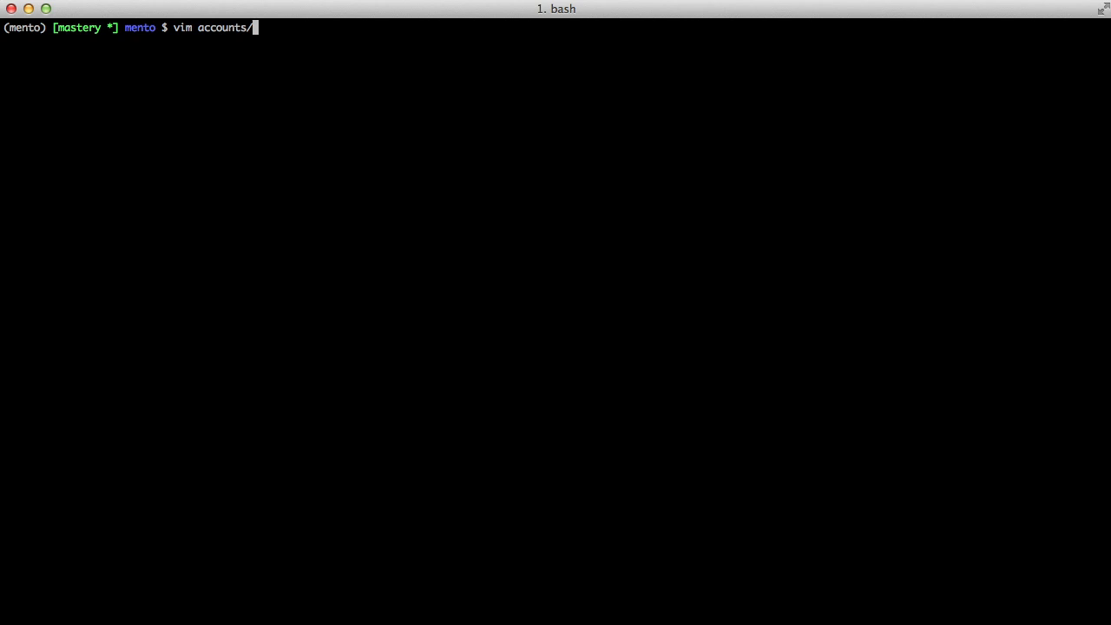
type("urls.py")
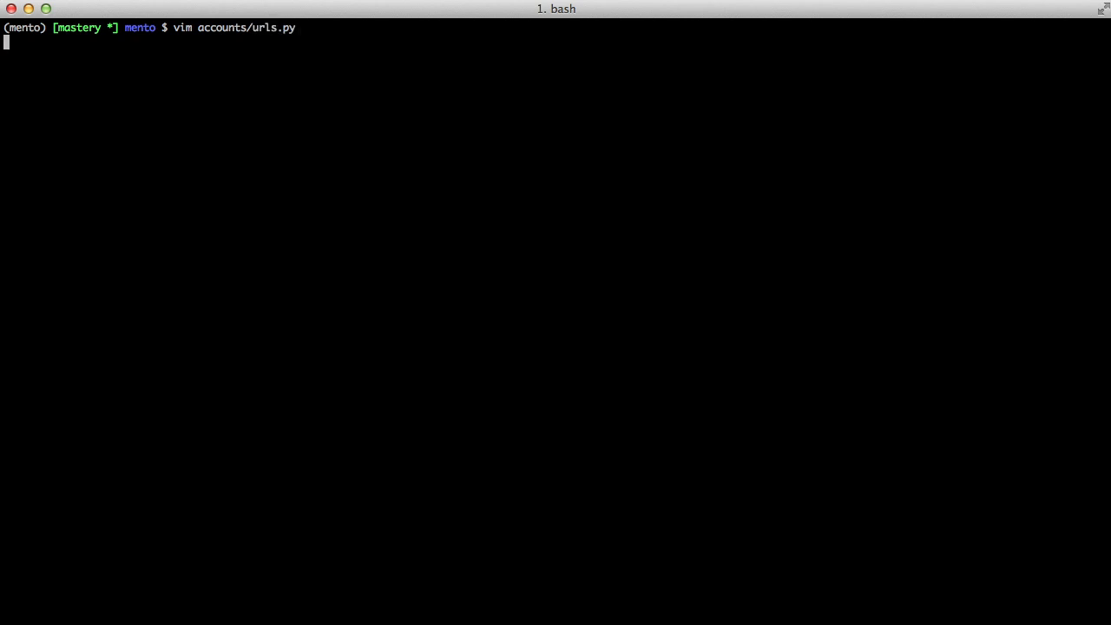
key("Return")
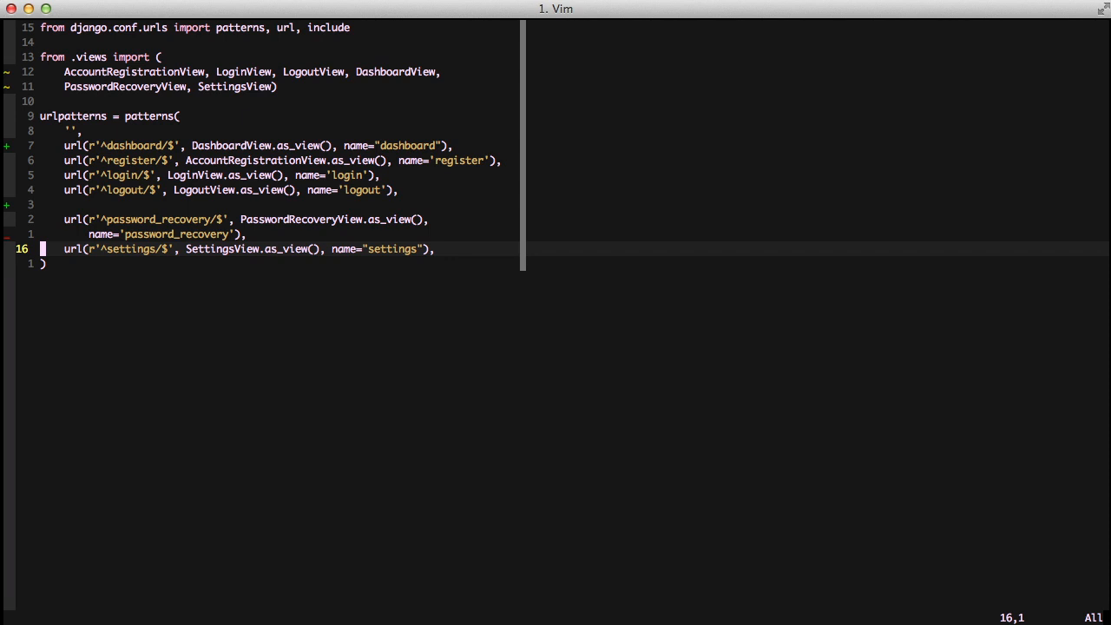
Route r'^social/' to include('social.apps.django_app.urls', namespace='social') and save the file
type("url(")
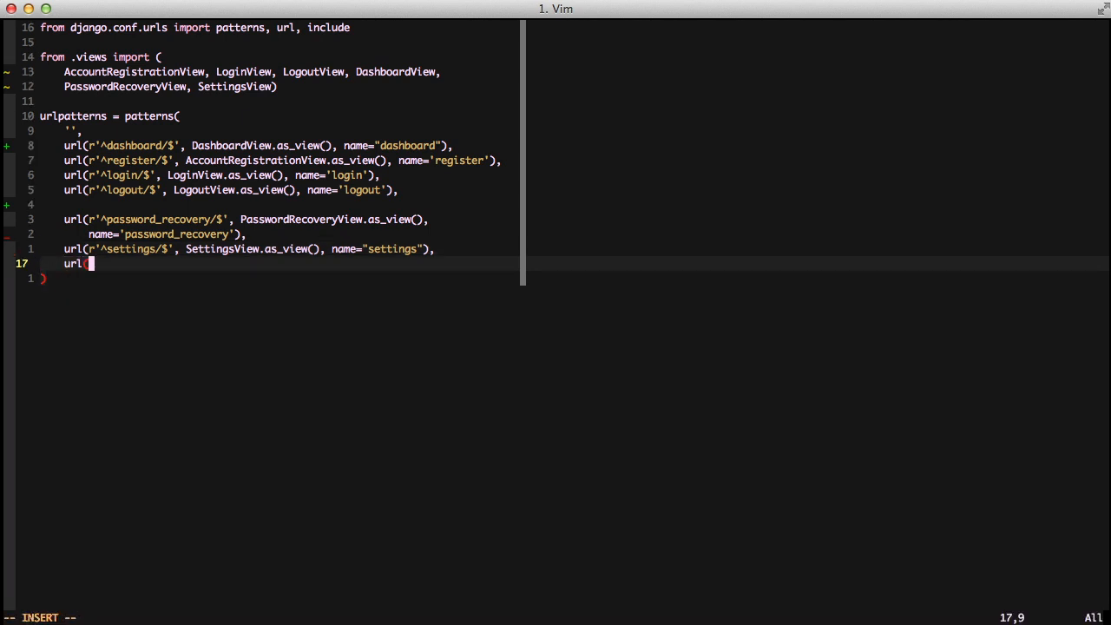
type("(r'^social/'")
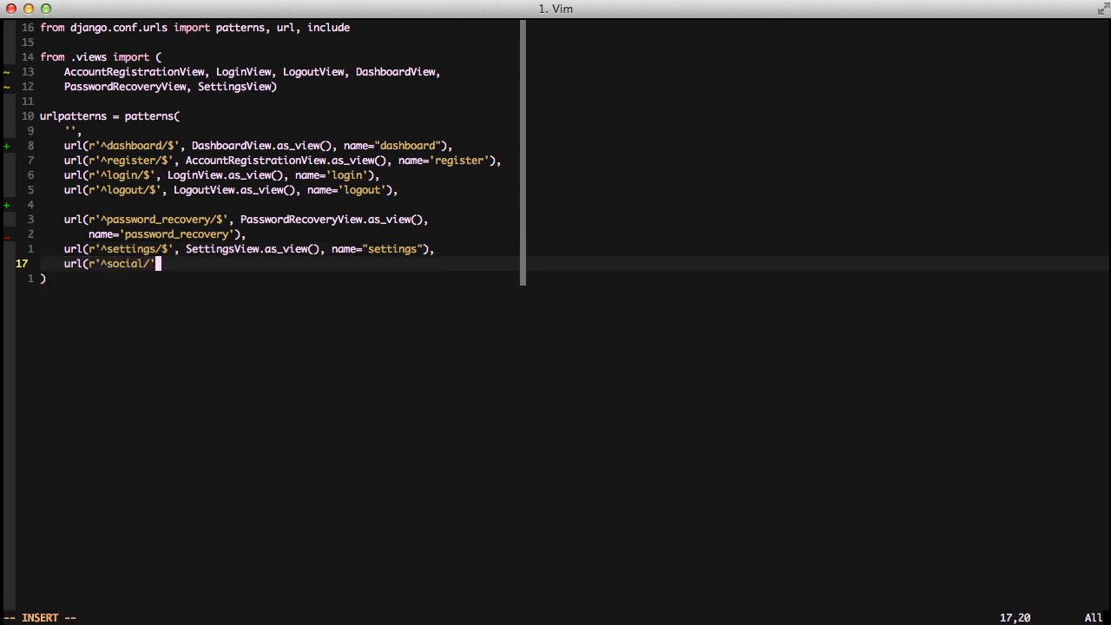
type("include('social.apps.django_app.urls'), nam")
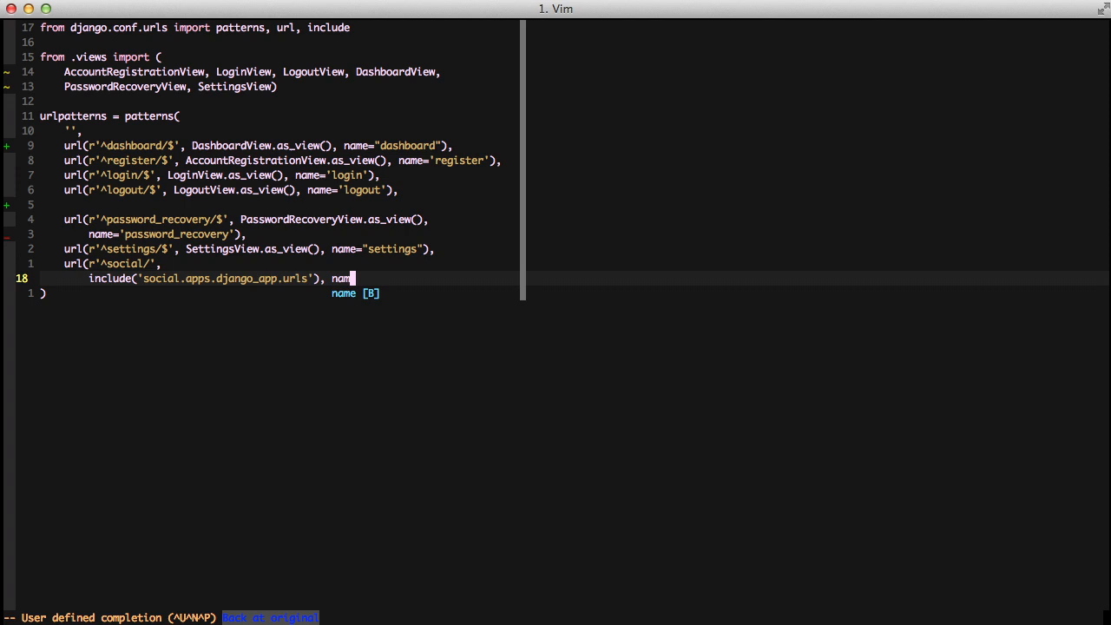
type("espace='social'")
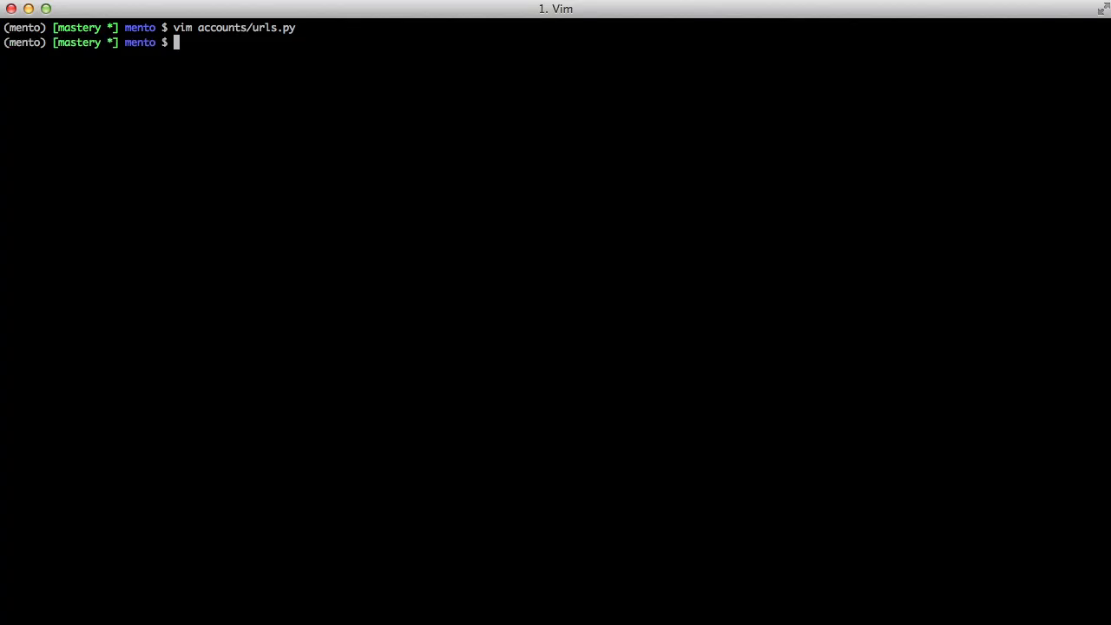
type("vim ac")
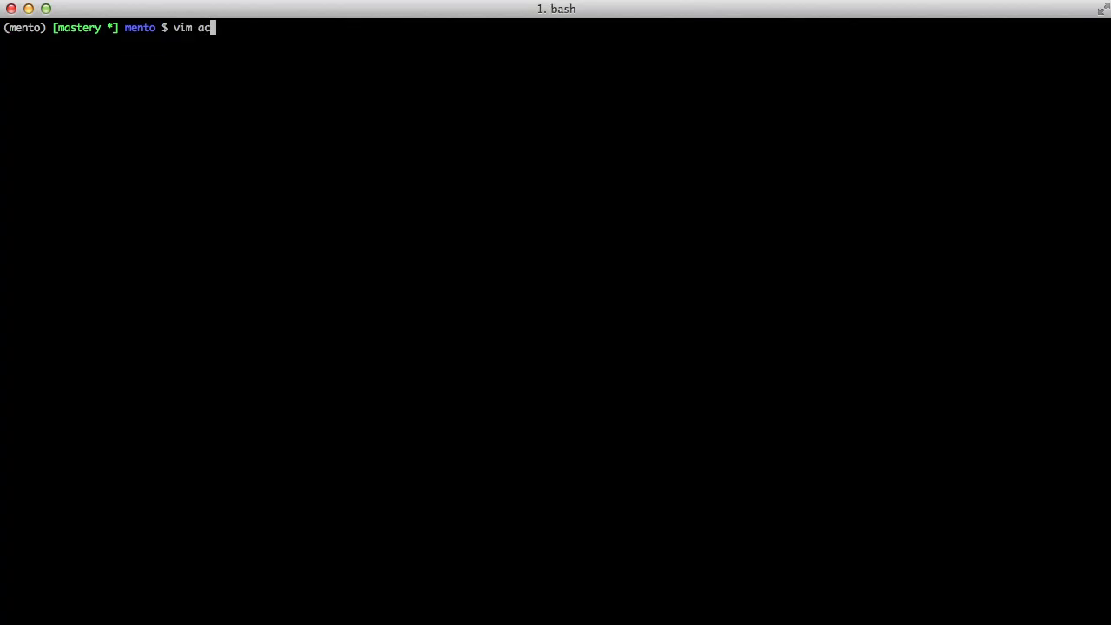
In accounts/views.py add SettingsView get_context_data setting context['strava'] = self.request.user.social_auth.filter(provider='strava').exists(), and save
key("Return")
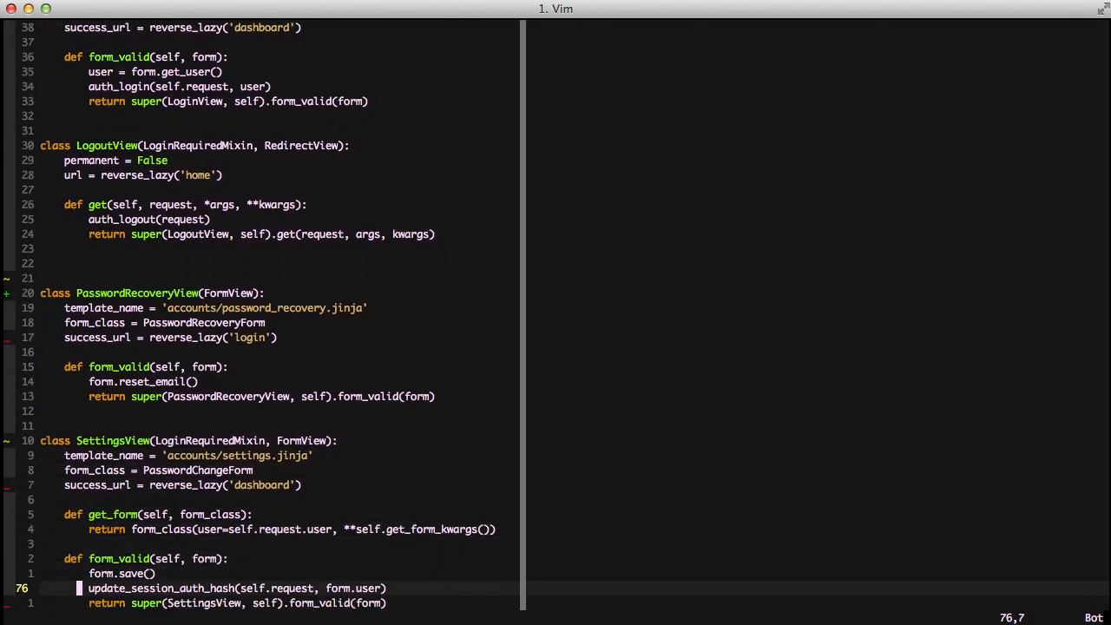
type("get_context_data(self, **kwargs):")
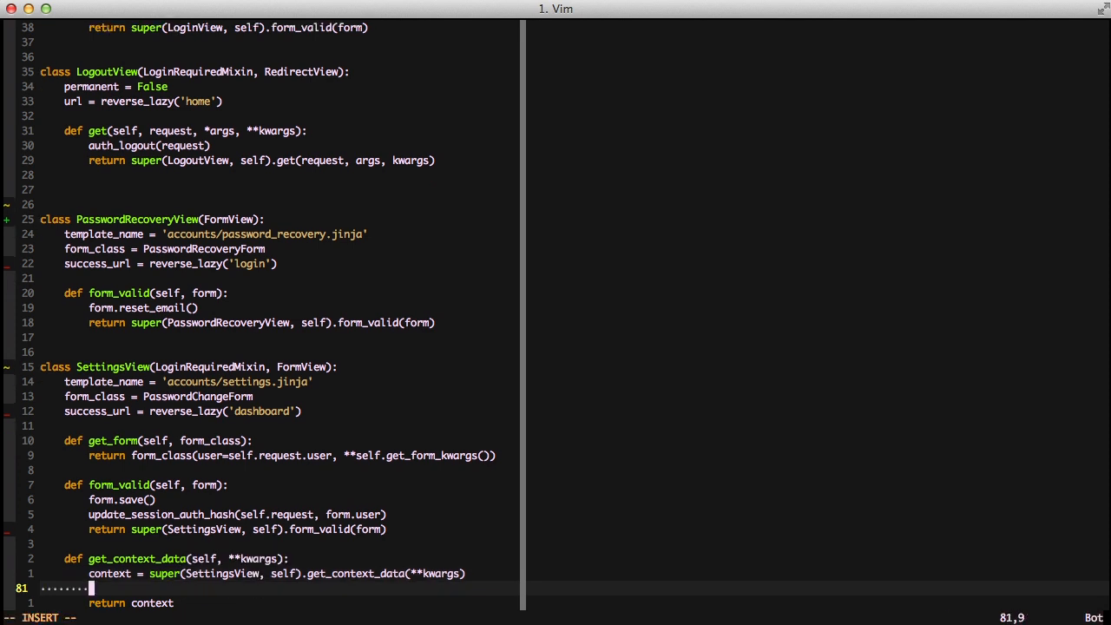
type("context['strava'] =")
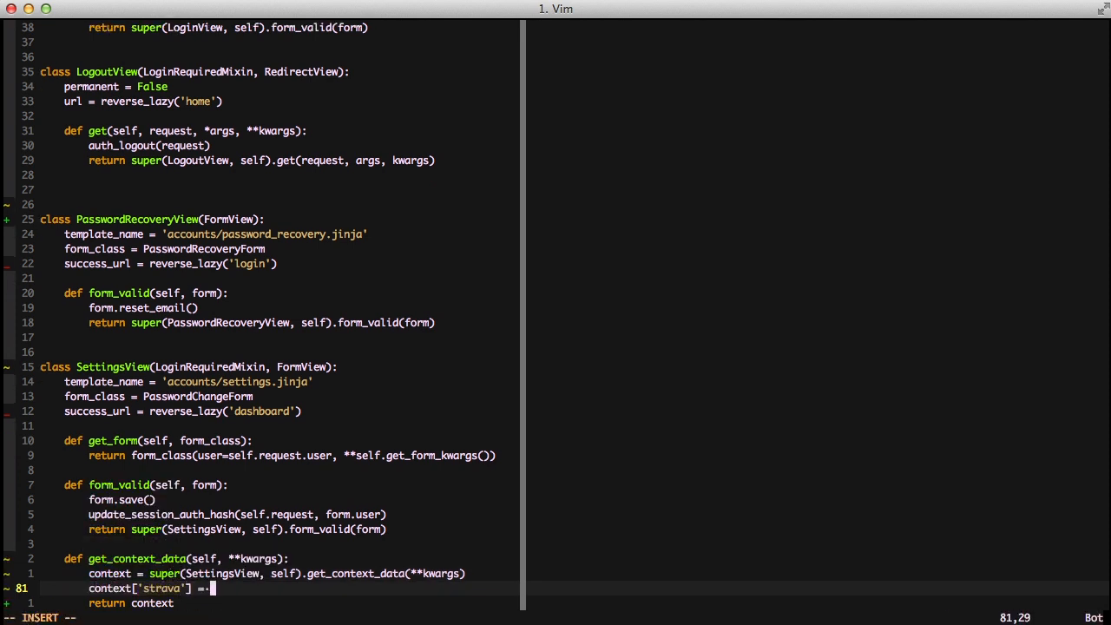
type("self.request.user.")
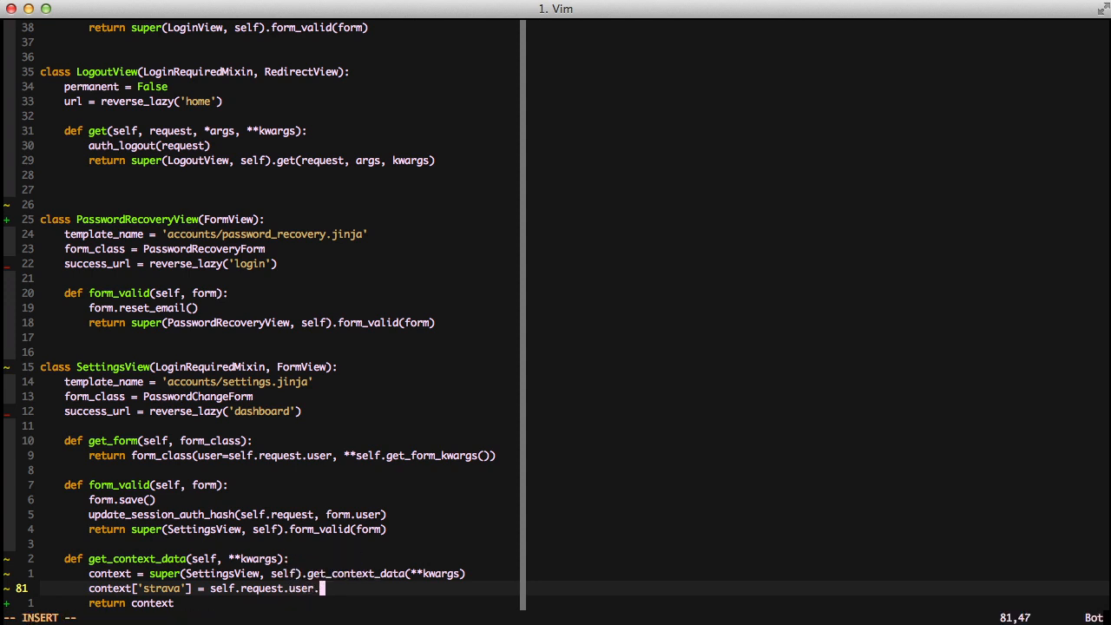
type("social_auth.filter(p")
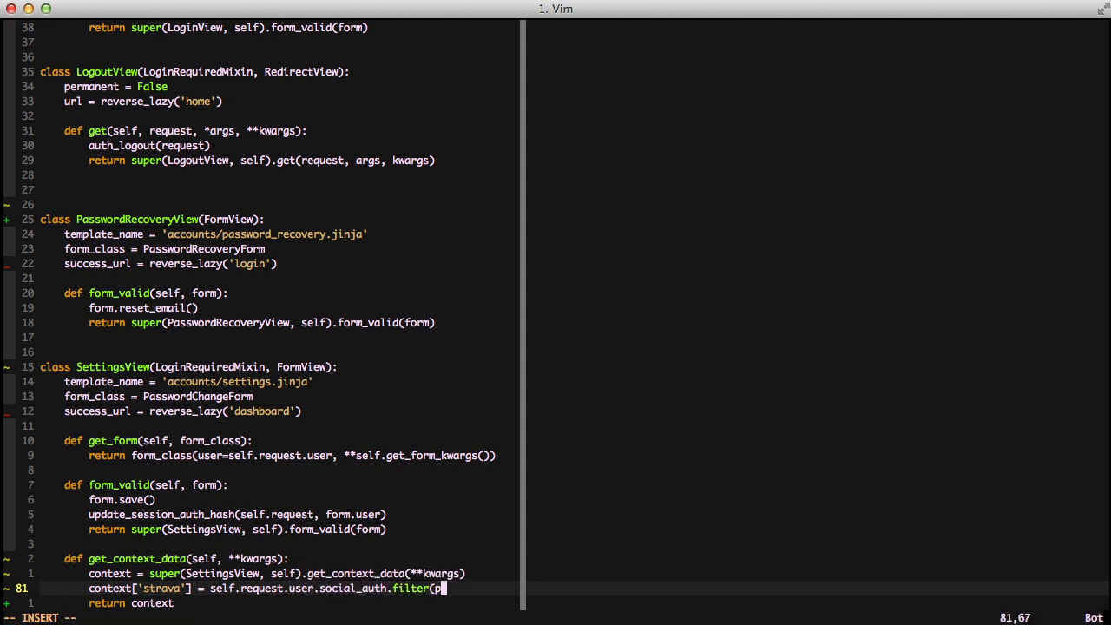
type("provider='strava'")
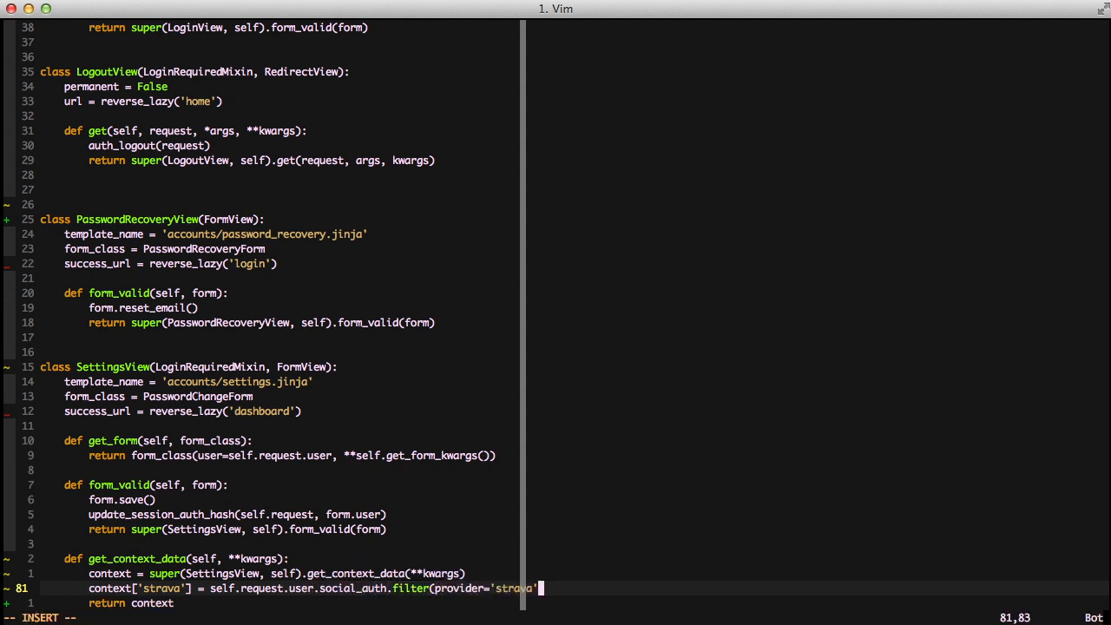
type(".exists()")
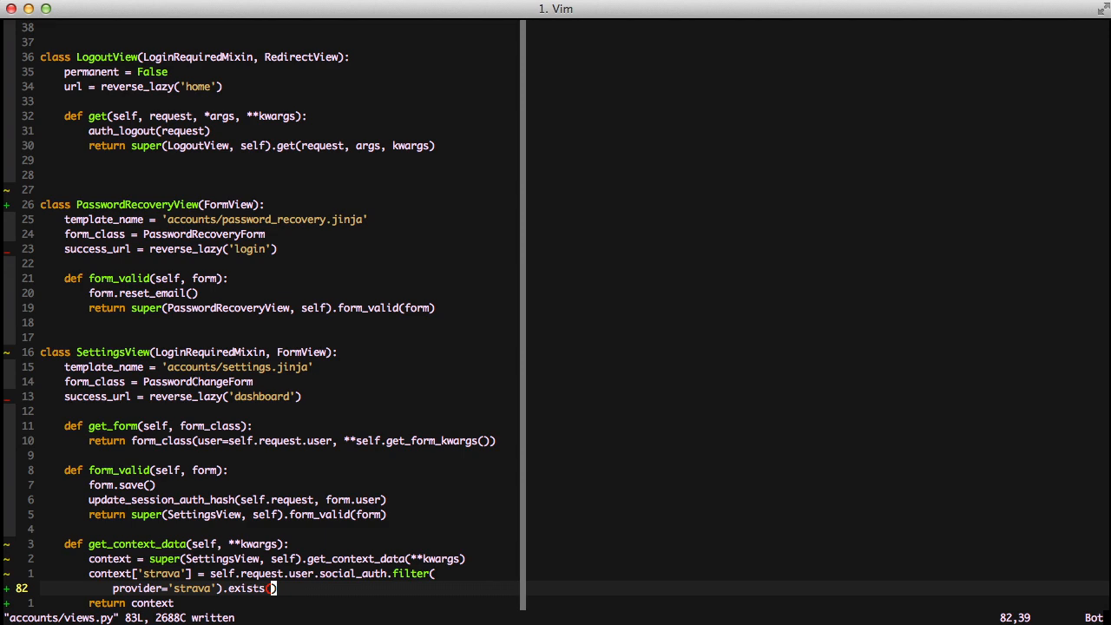
scroll("down", 3)
type("vim accounts/templates/accounts/settings.jinja")
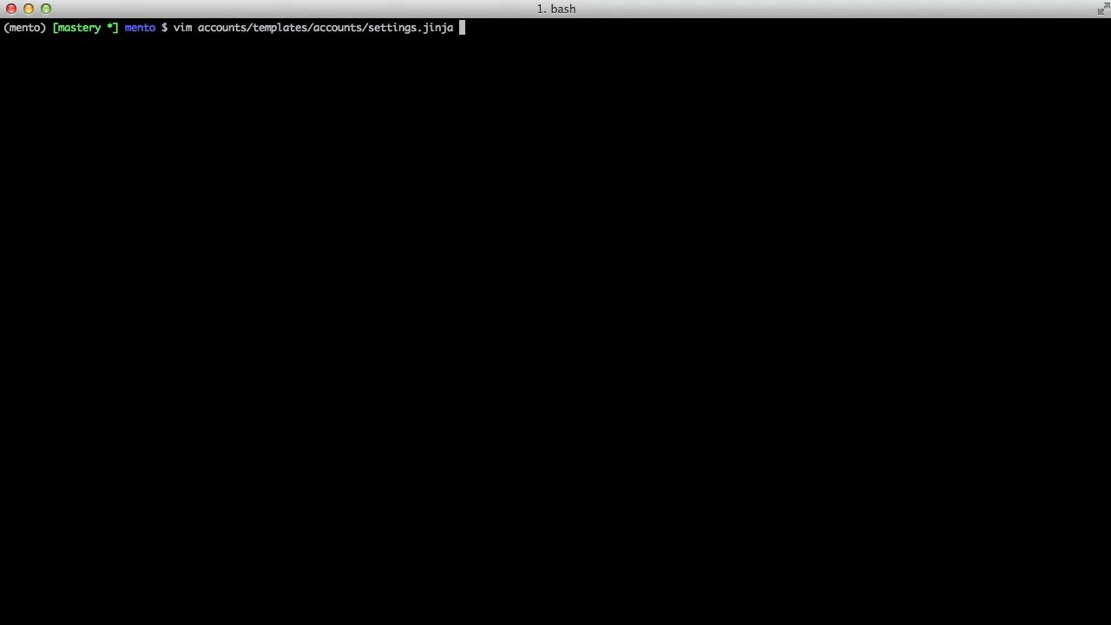
In settings.jinja use {% if not strava %} with href {{ url('social:begin', 'strava') }}, save, and run runsp 9000
key("Return")
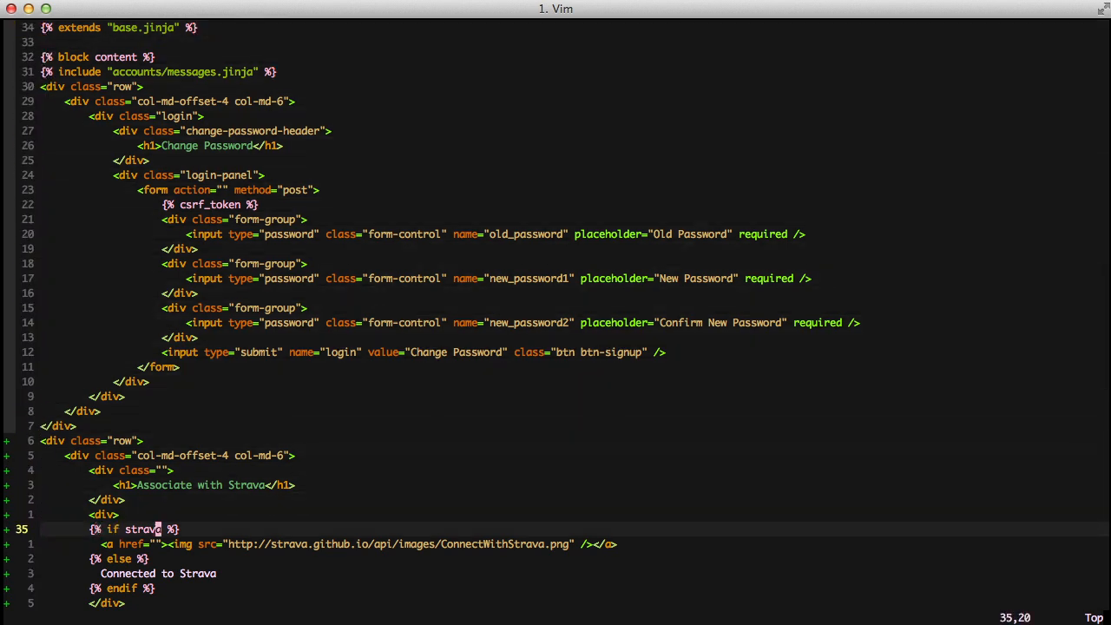
type("not")
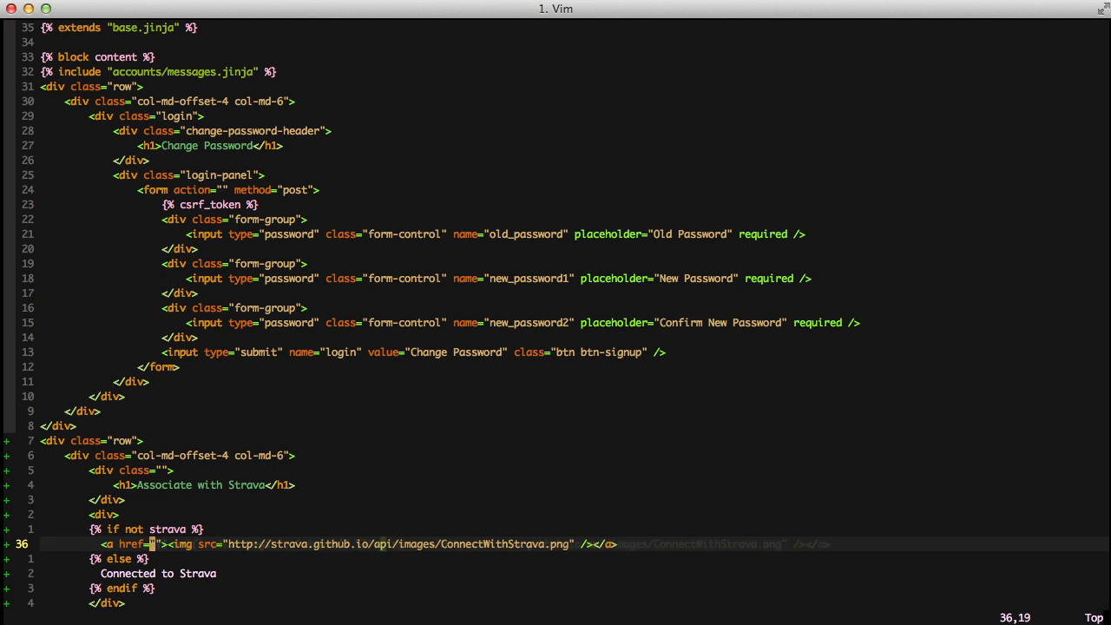
type("{{ url('social:begin', 'strava') }}")
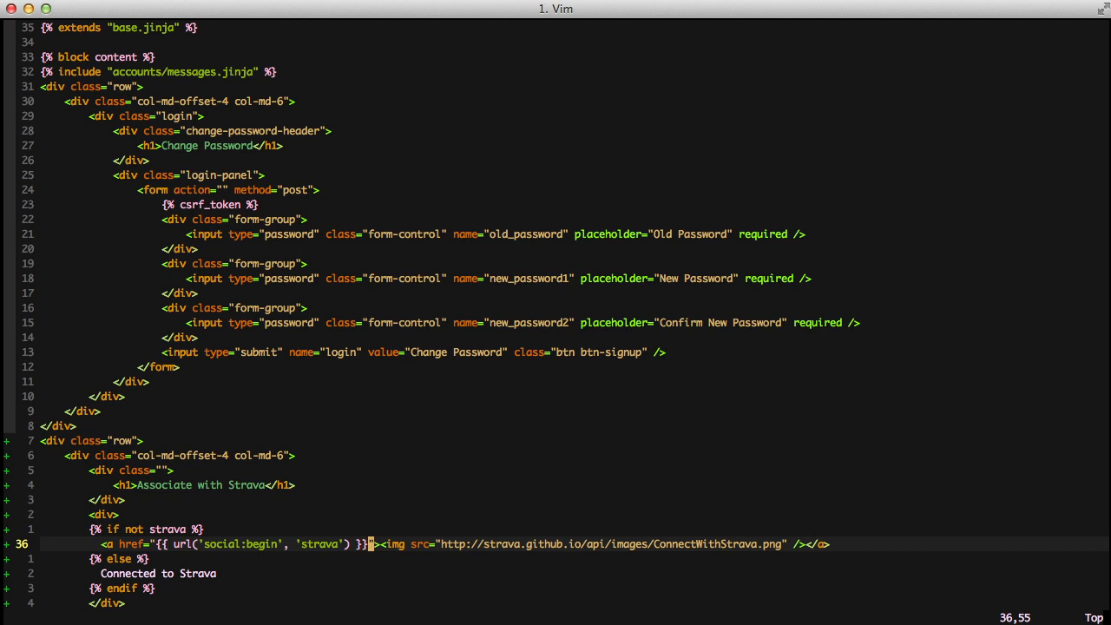
key("Escape")
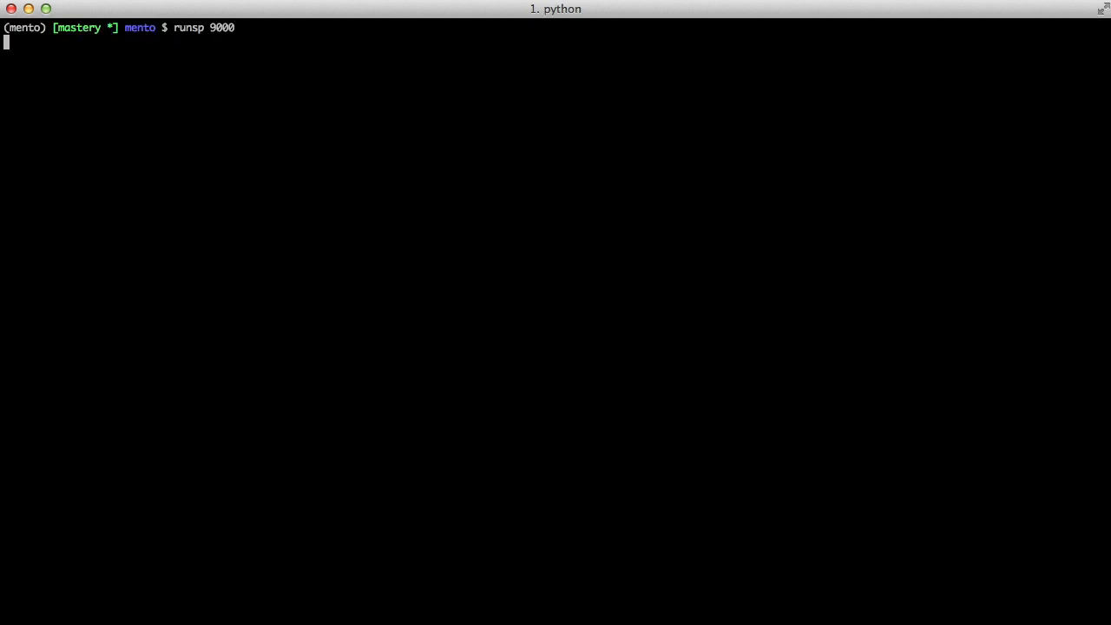
Load localhost:9000/accounts/settings/ showing the Connect with Strava button
key("Return")
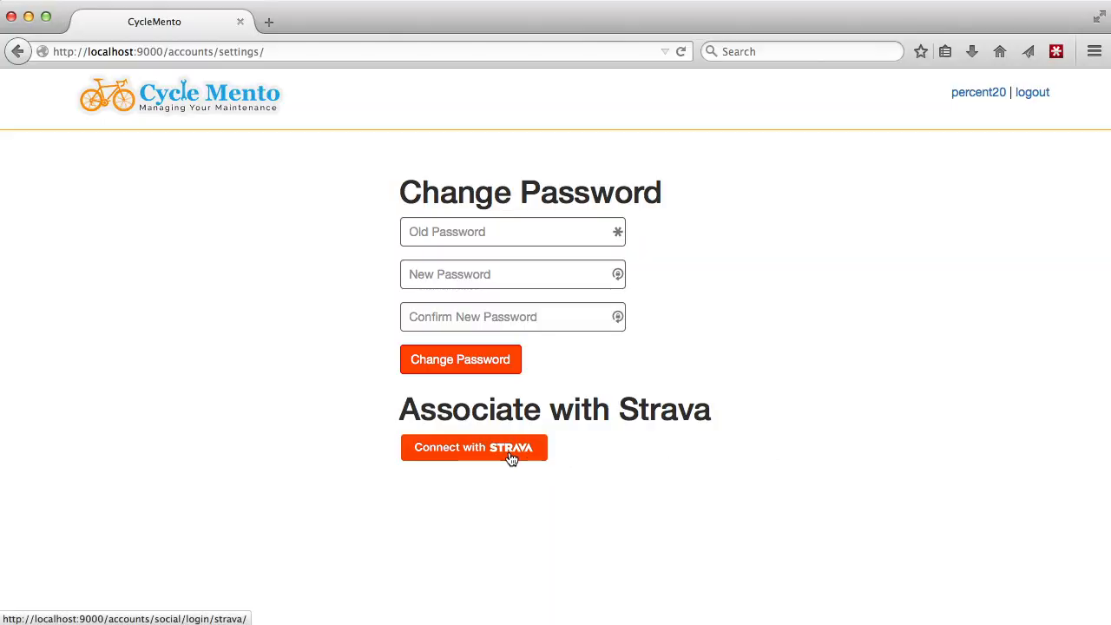
Connect the account with Strava and authorize CycleMento, reaching the association confirmation page
left_click(474, 448)
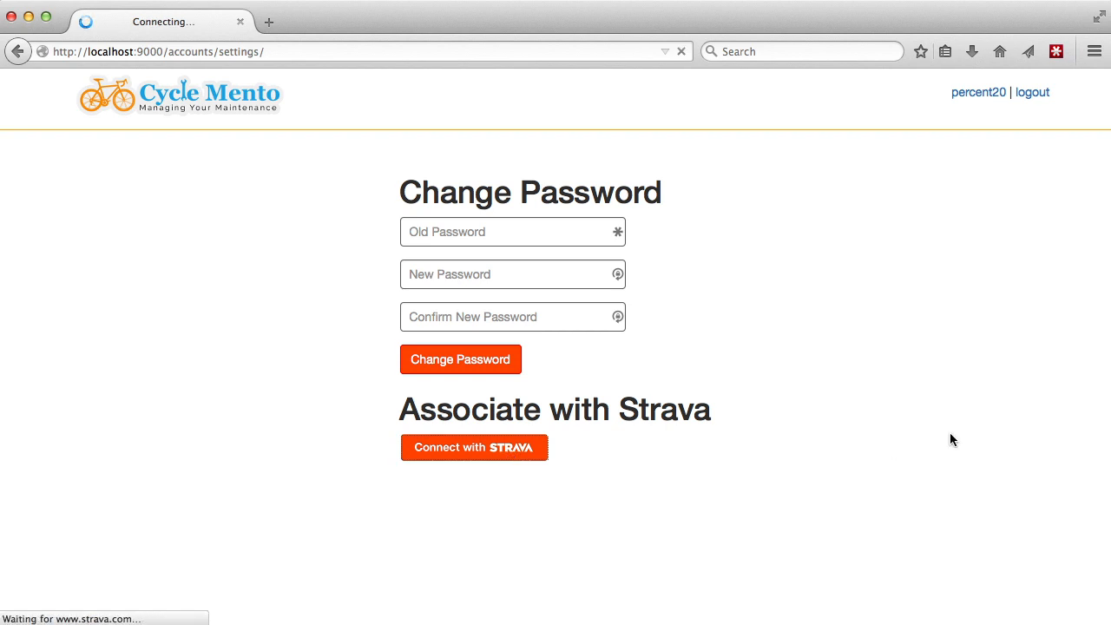
left_click(475, 448)
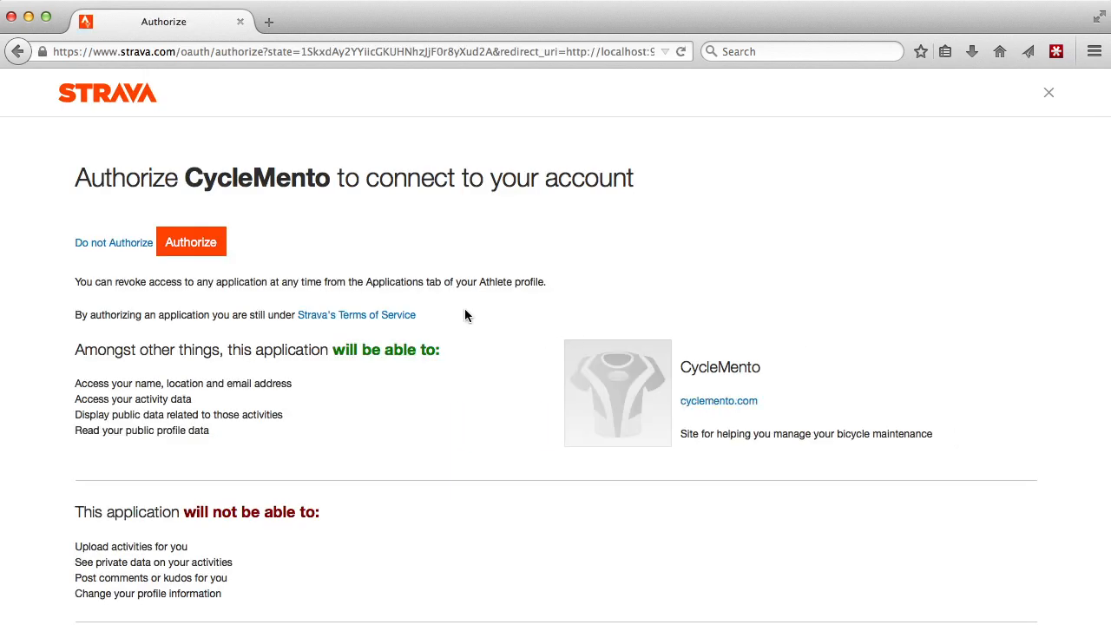
mouse_move(216, 274)
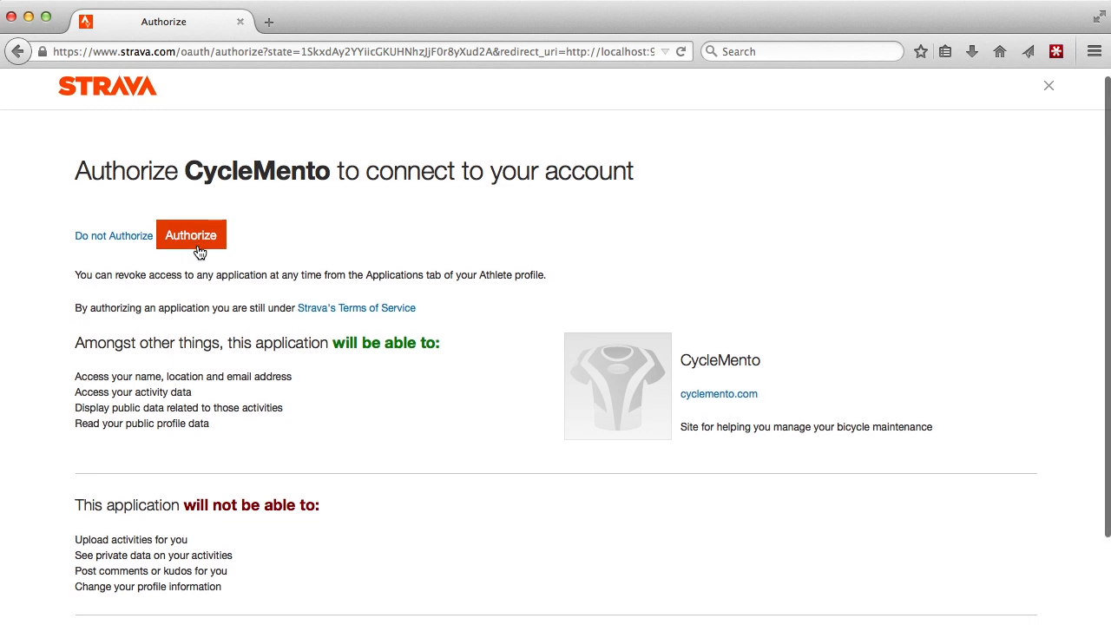
scroll("down", 3)
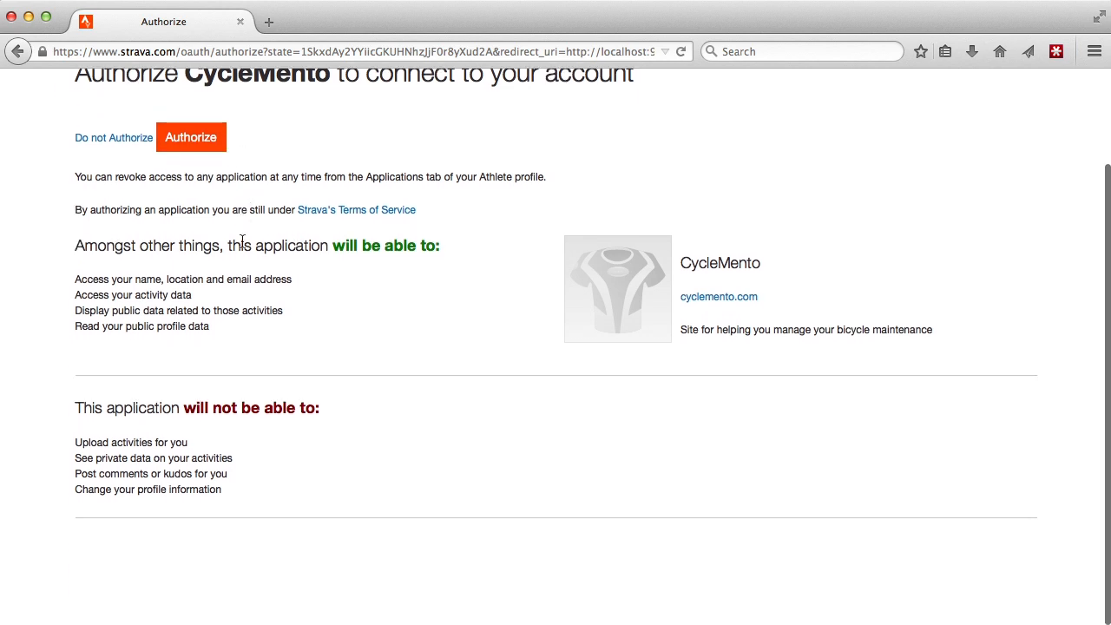
scroll("up", 3)
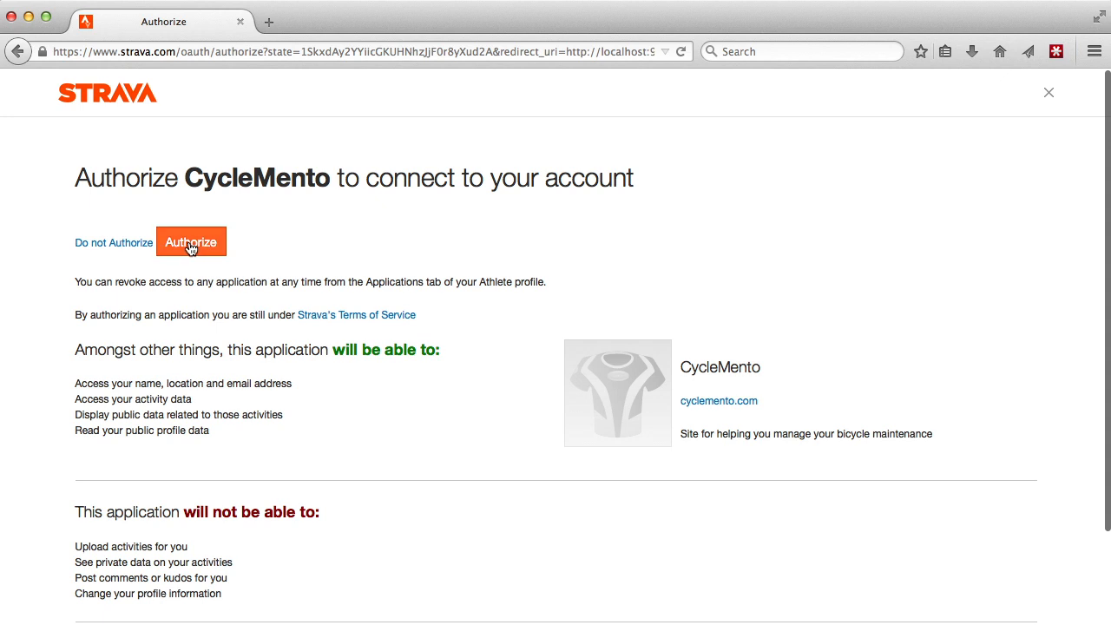
left_click(191, 243)
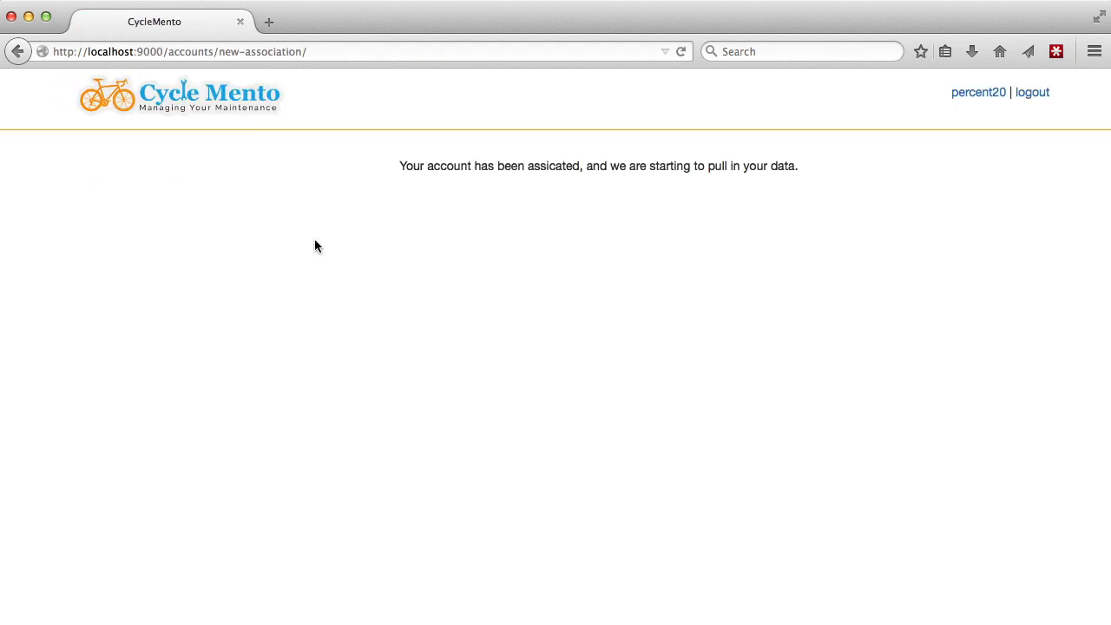
mouse_move(545, 253)
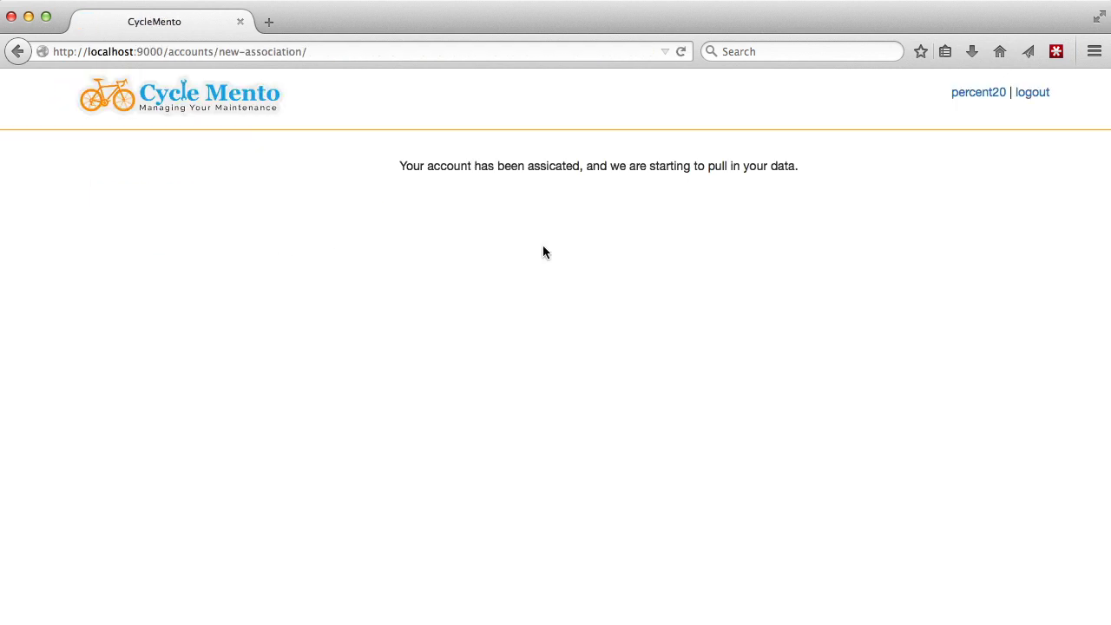
mouse_move(615, 215)
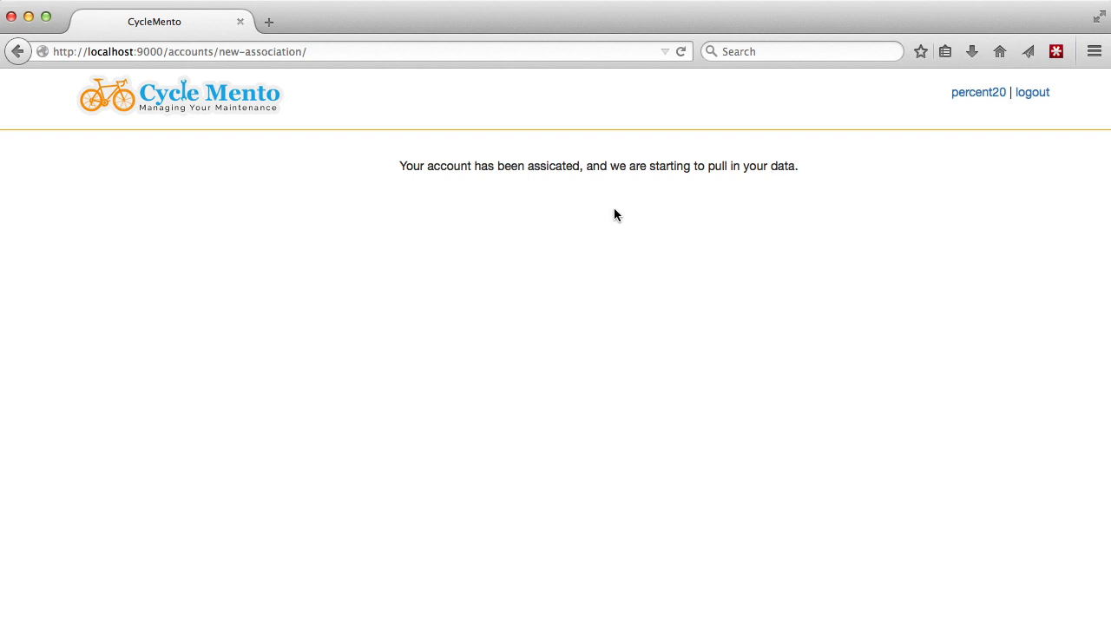
mouse_move(646, 217)
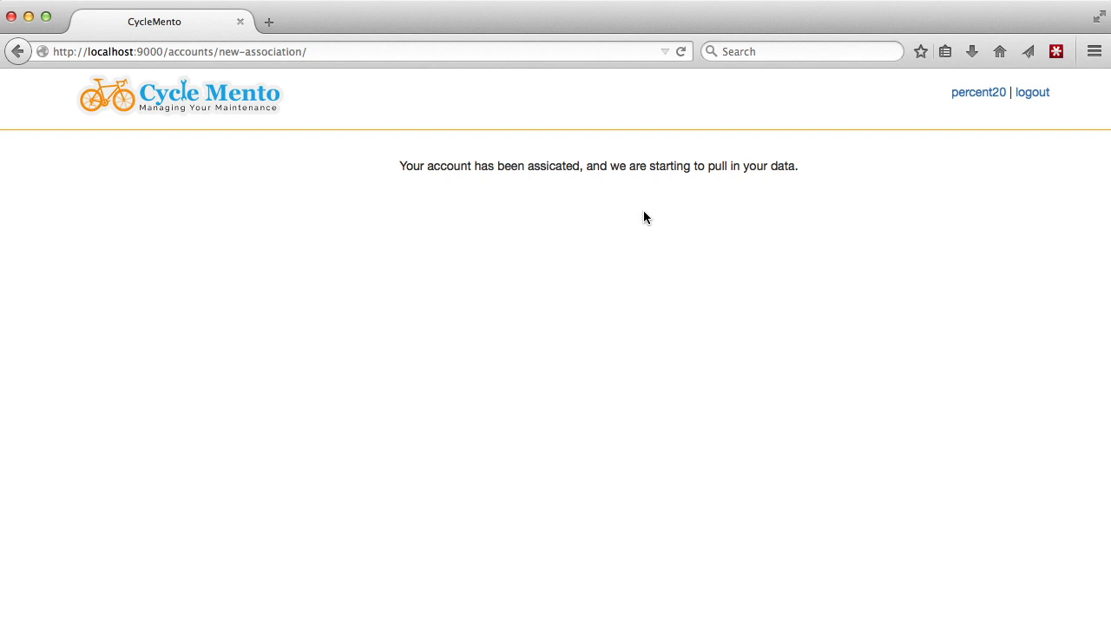
mouse_move(670, 219)
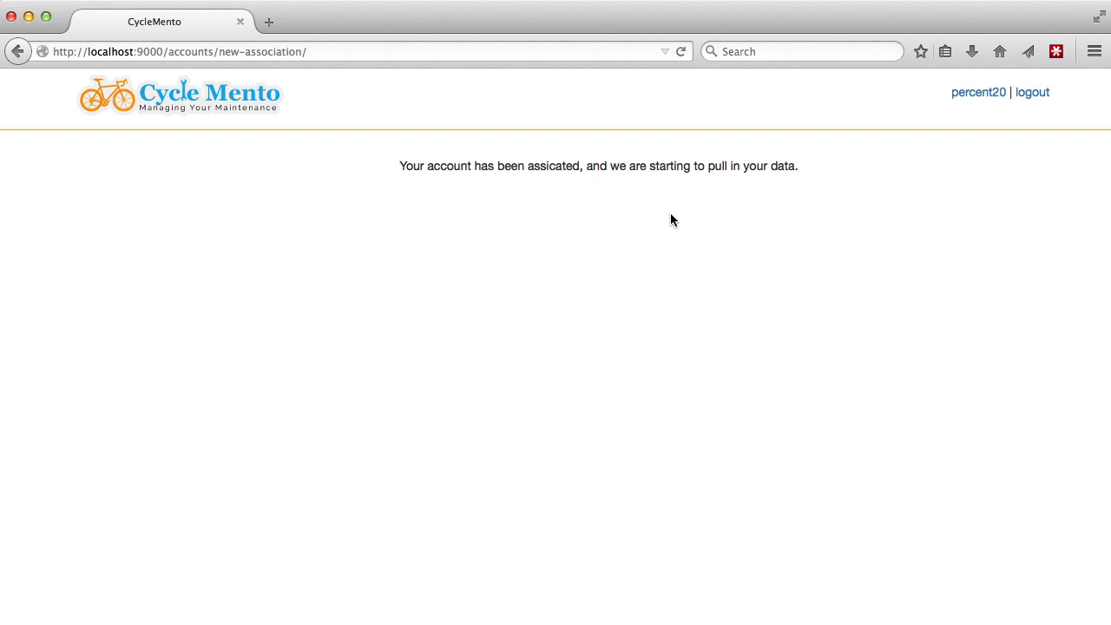